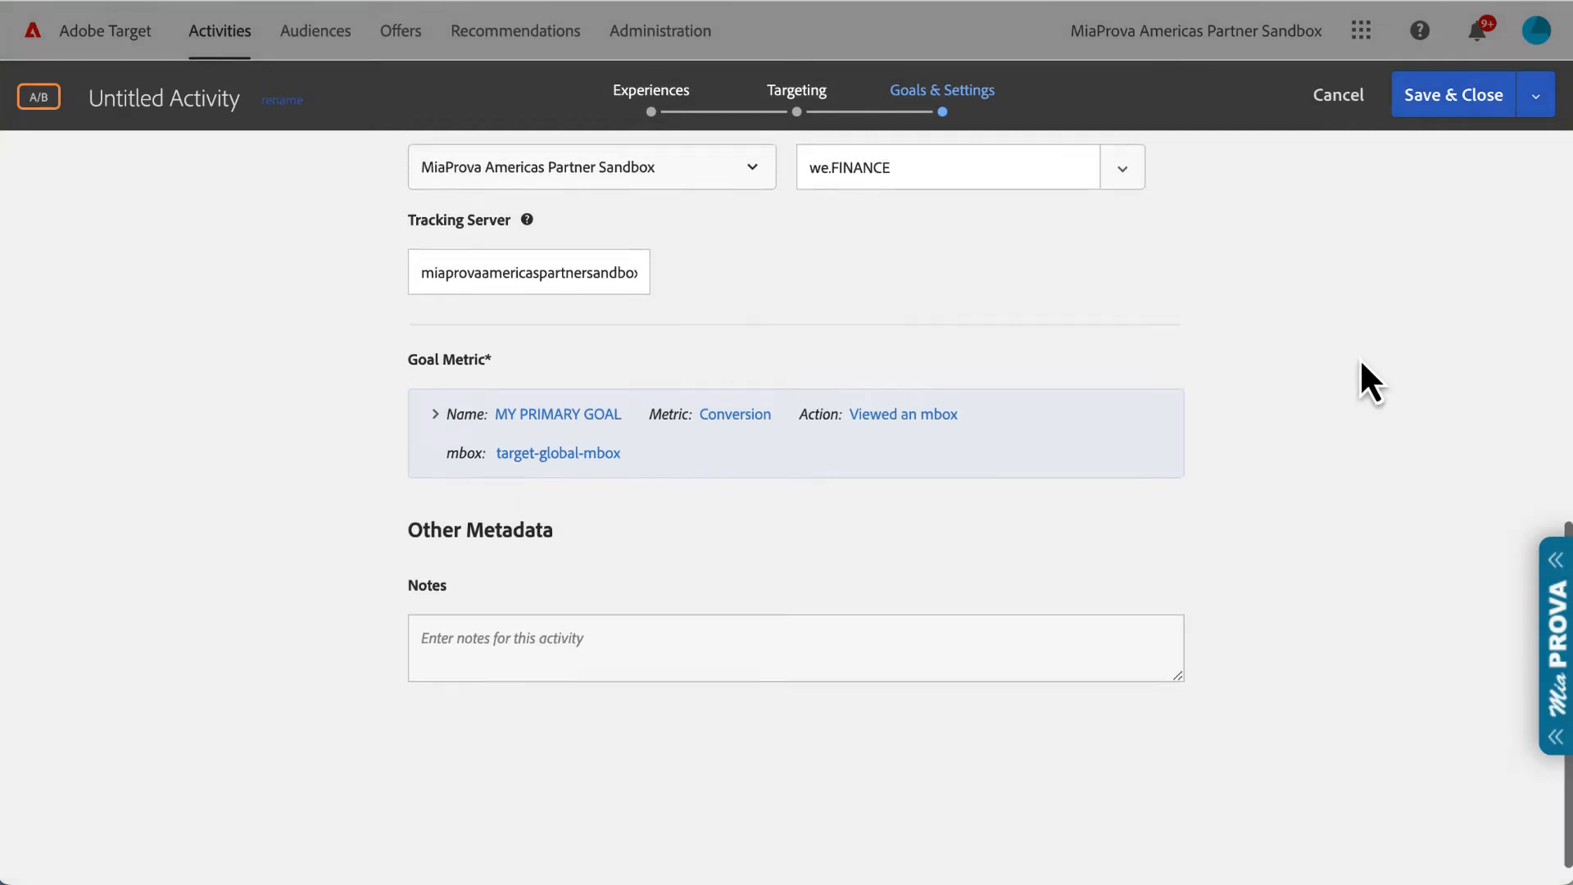
Step: Go to the activity's Targeting step showing Auto-allocate to best experience
scroll(down, 3)
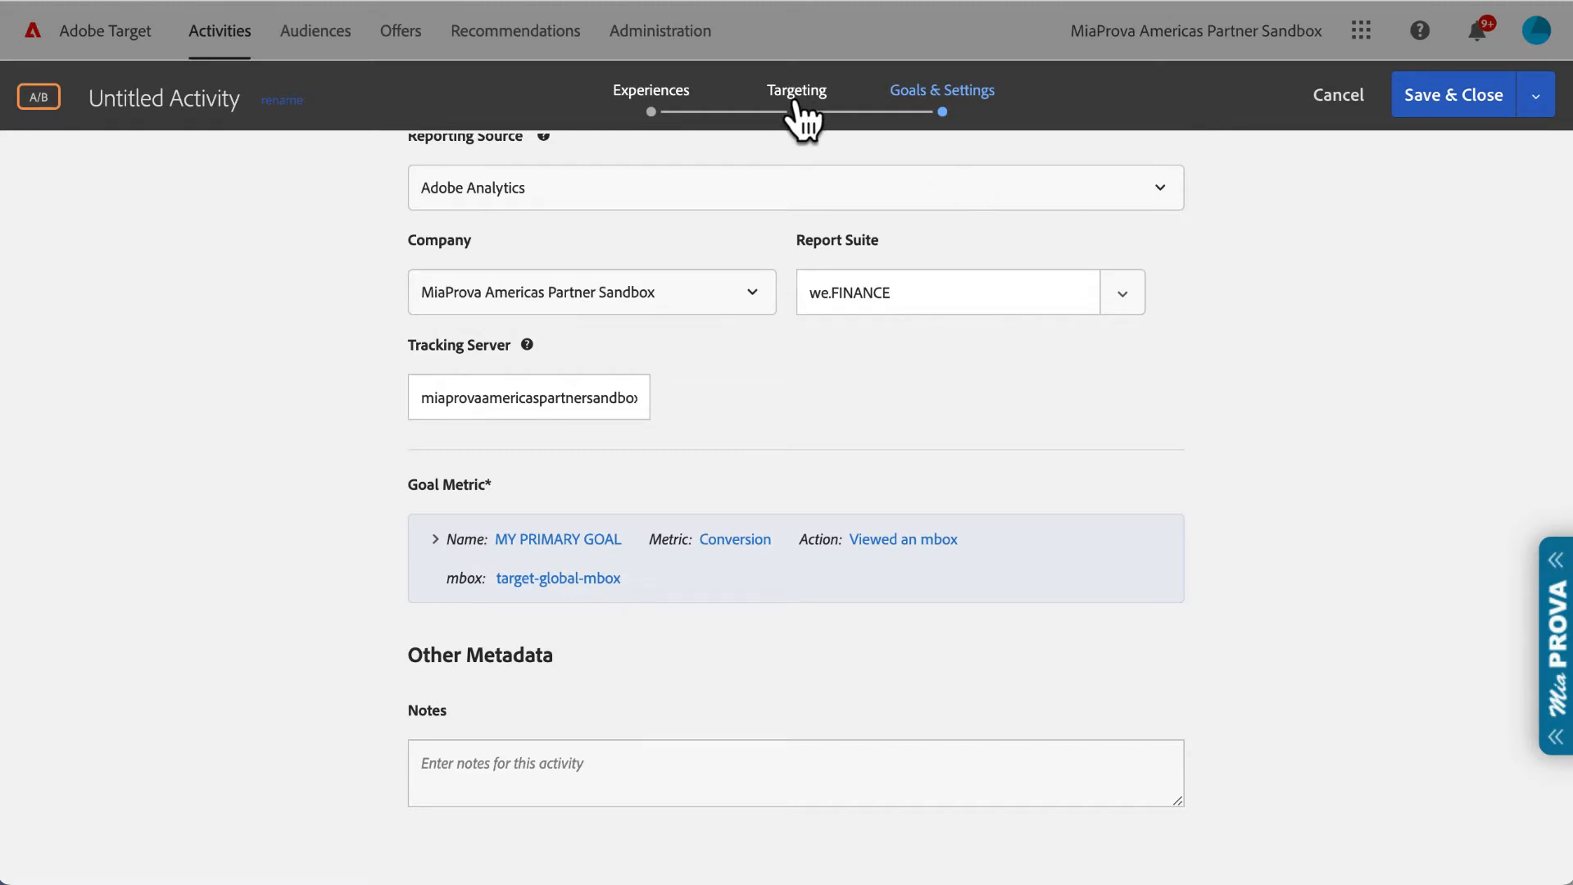
click(796, 90)
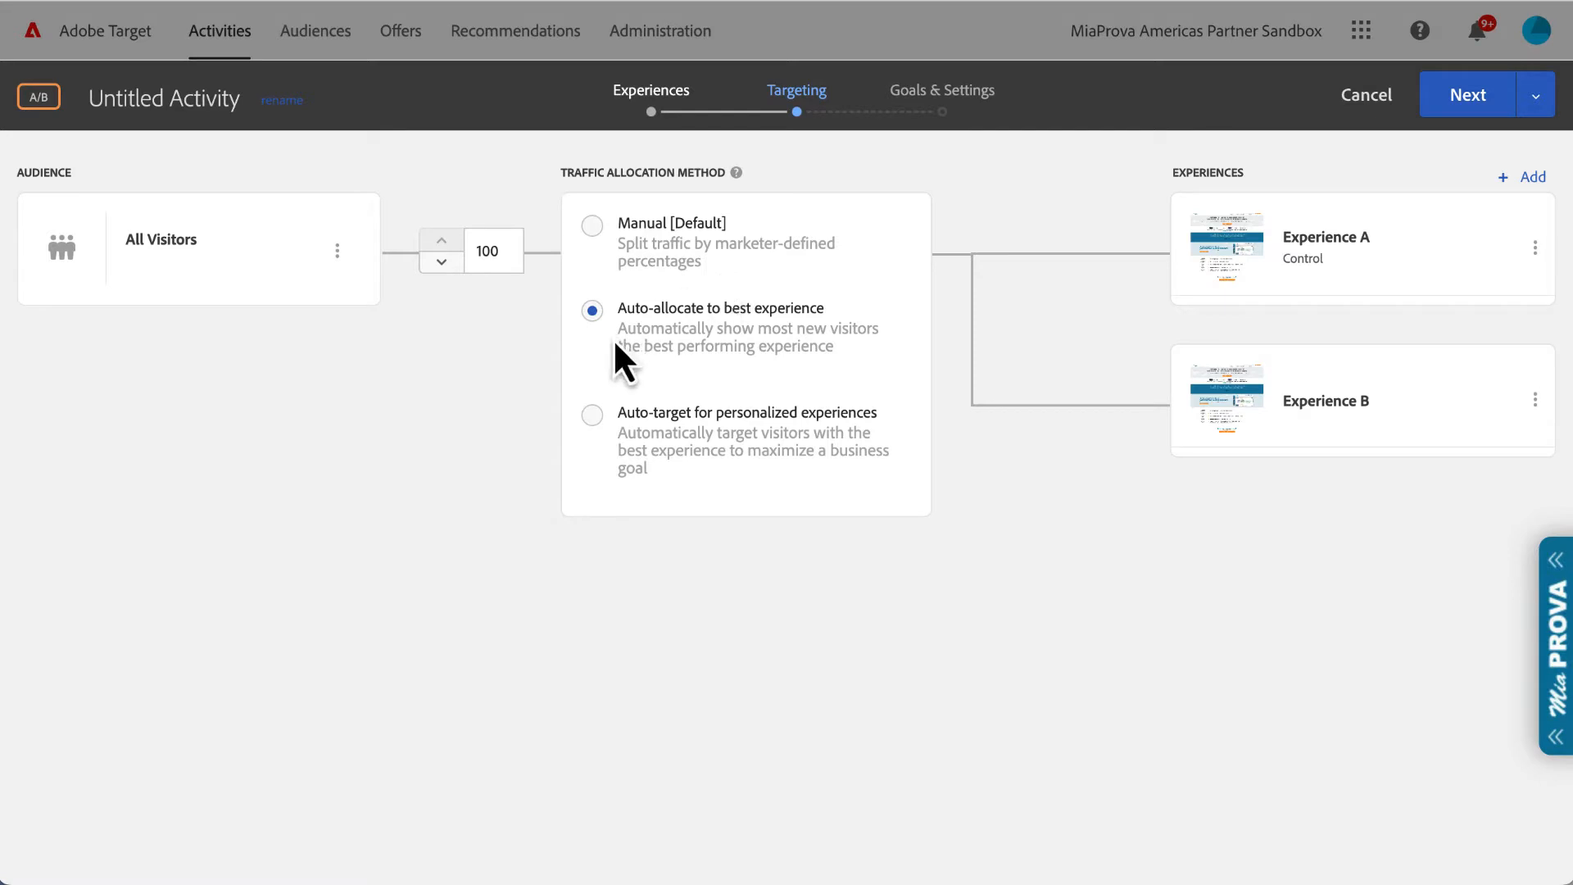
mouse_move(824, 361)
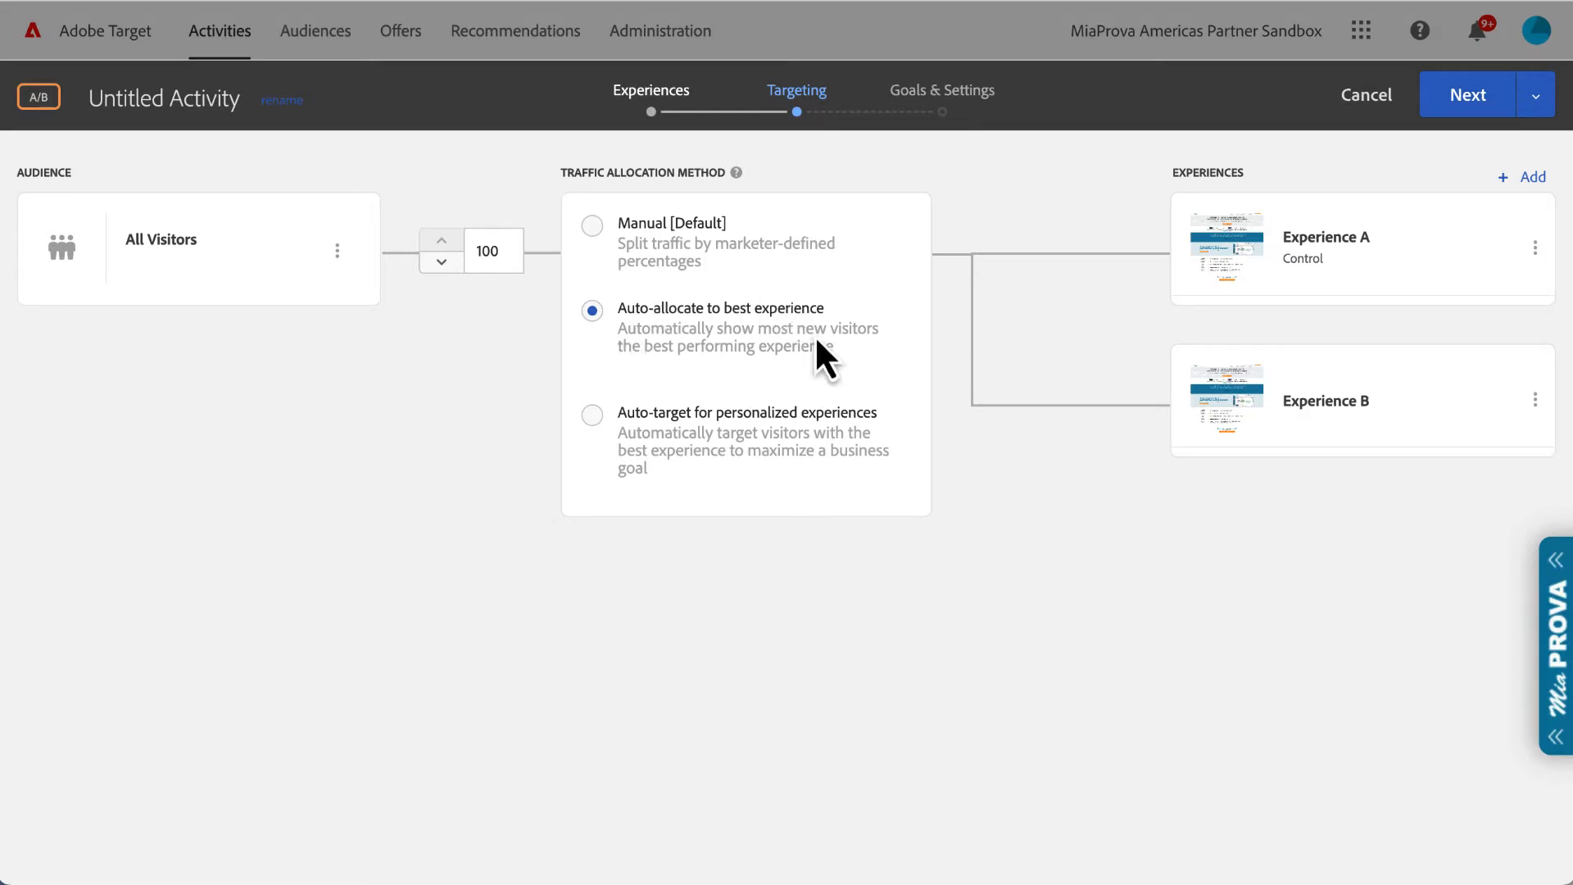
mouse_move(743, 348)
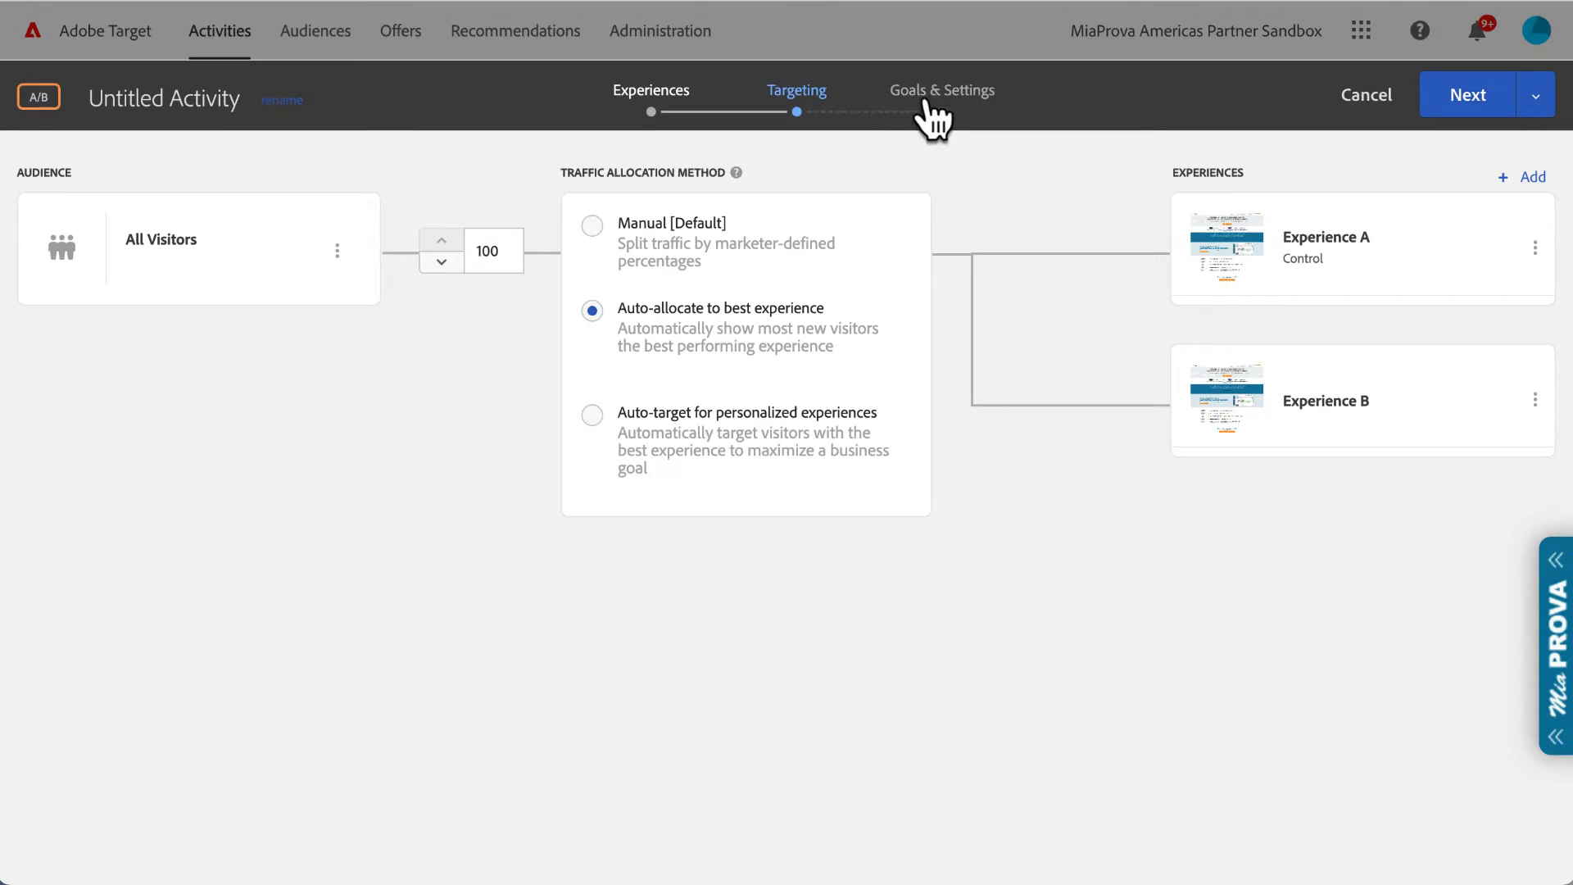
Step: Return to Goals & Settings and browse the available we.FINANCE Analytics metrics
click(941, 89)
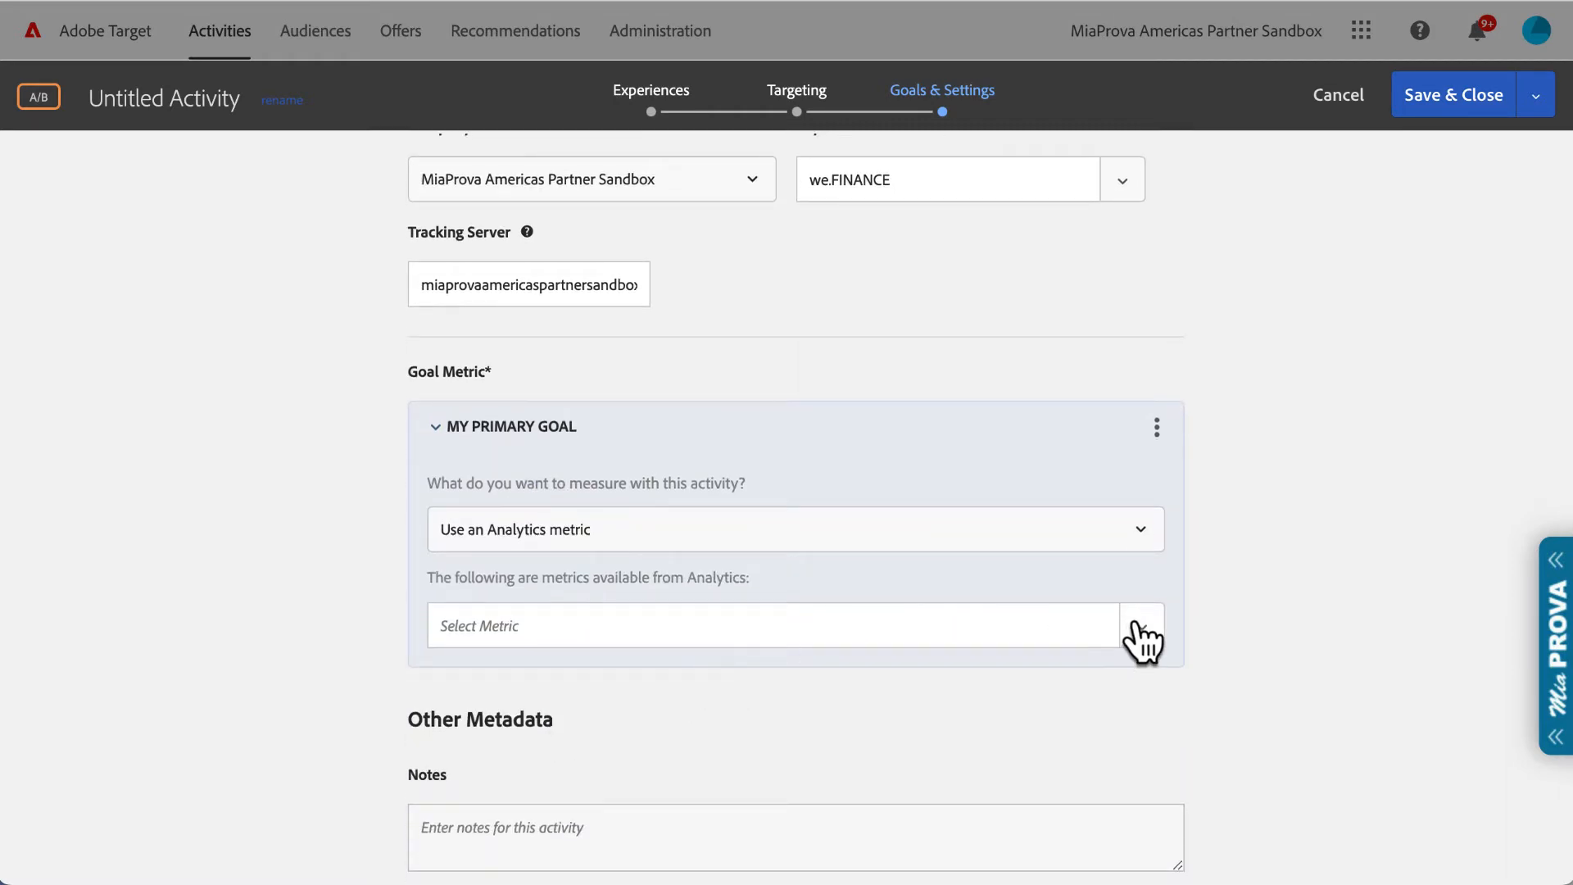
click(1143, 625)
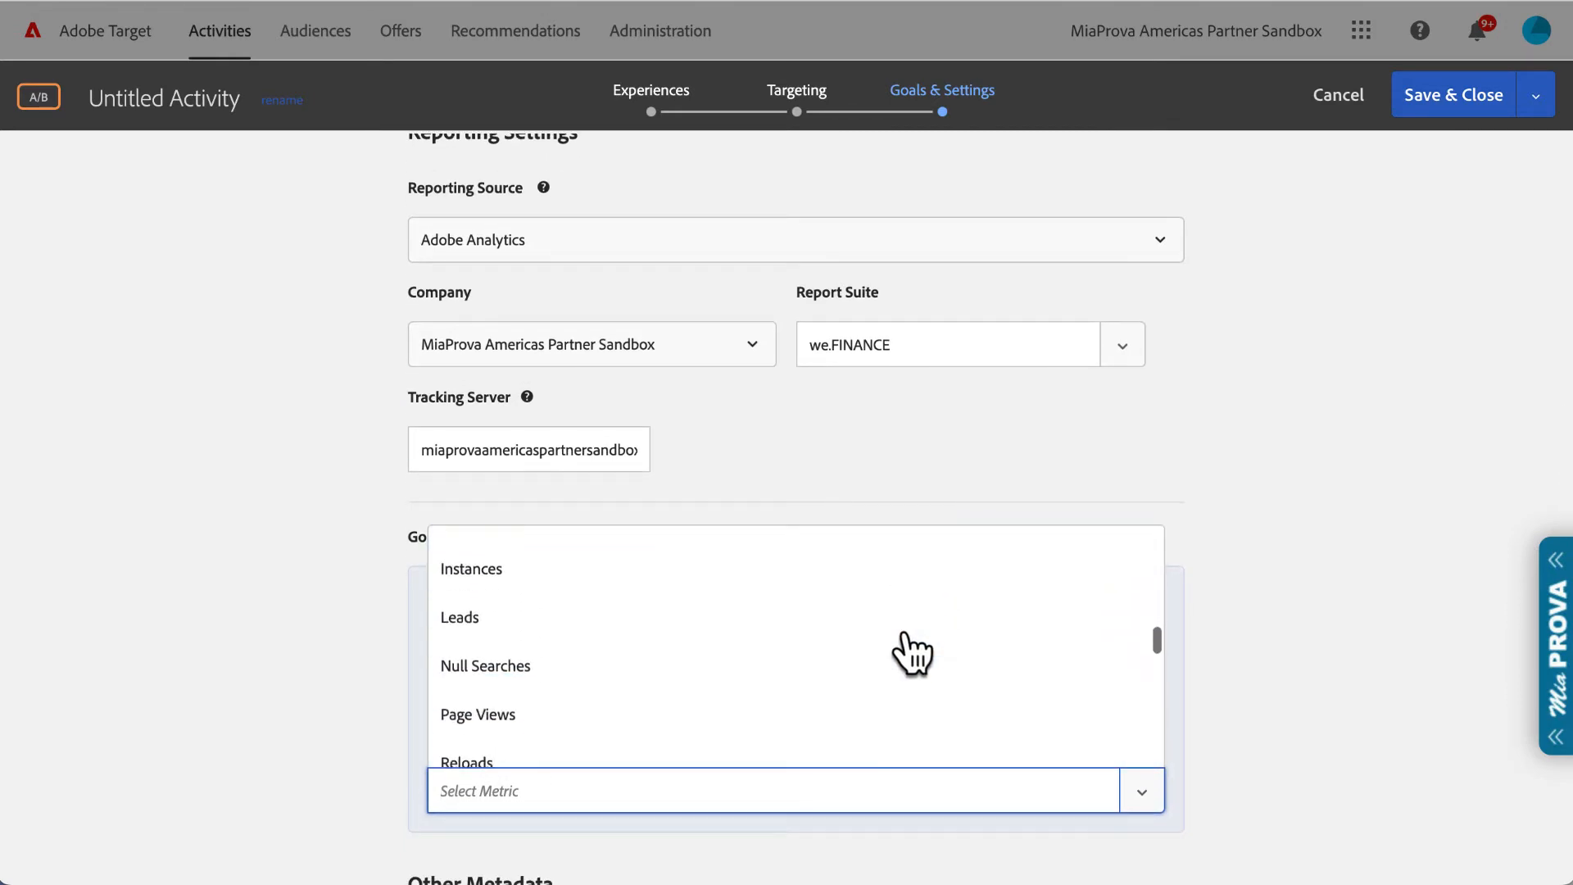
scroll(down, 3)
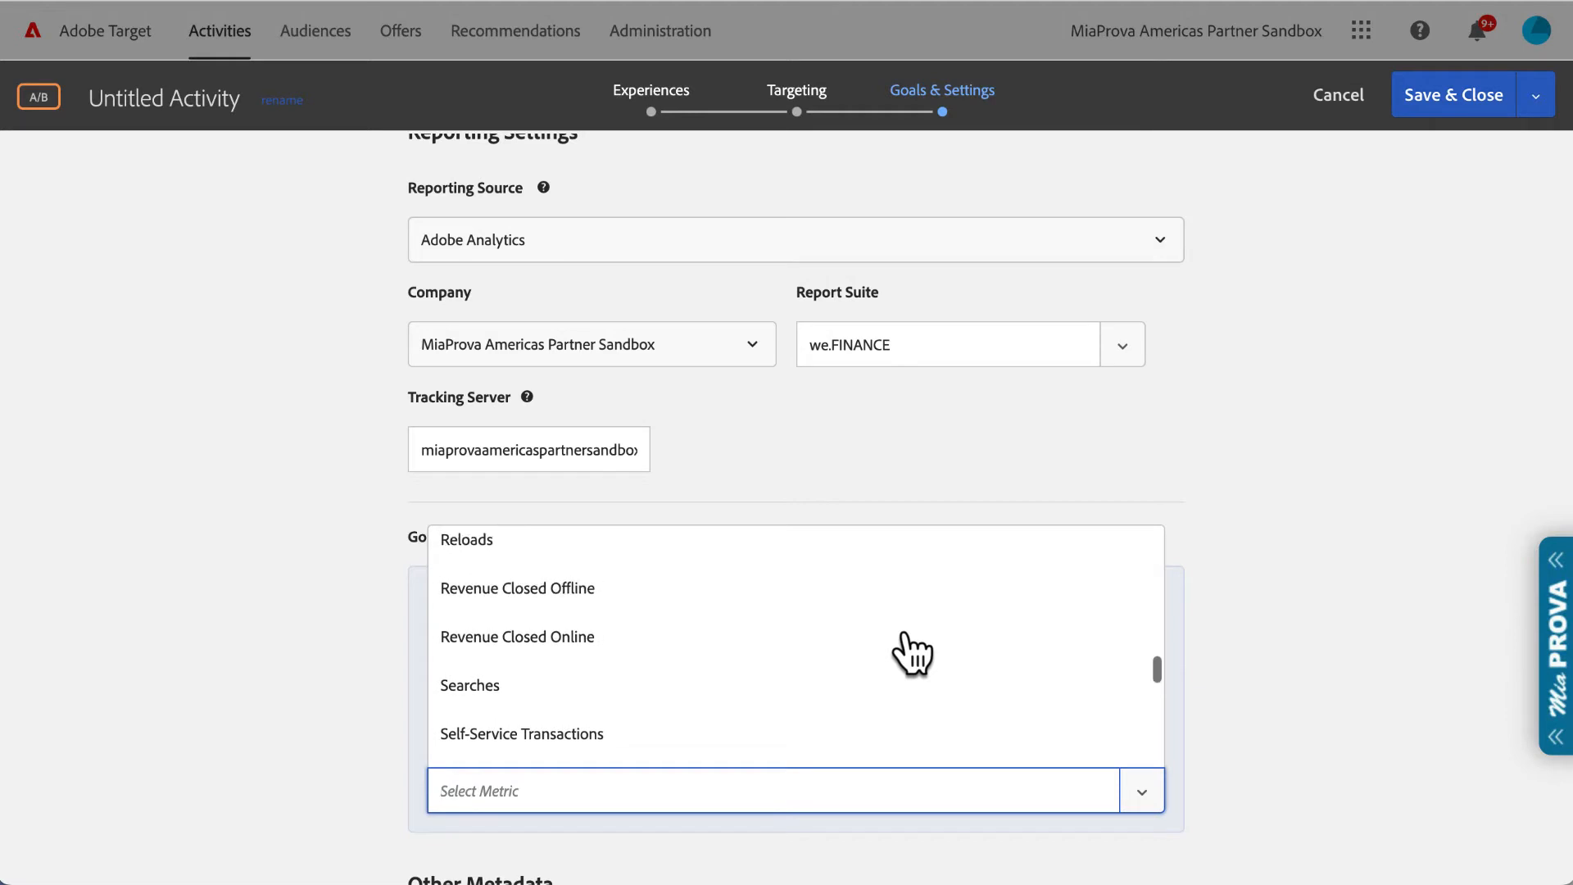
mouse_move(913, 642)
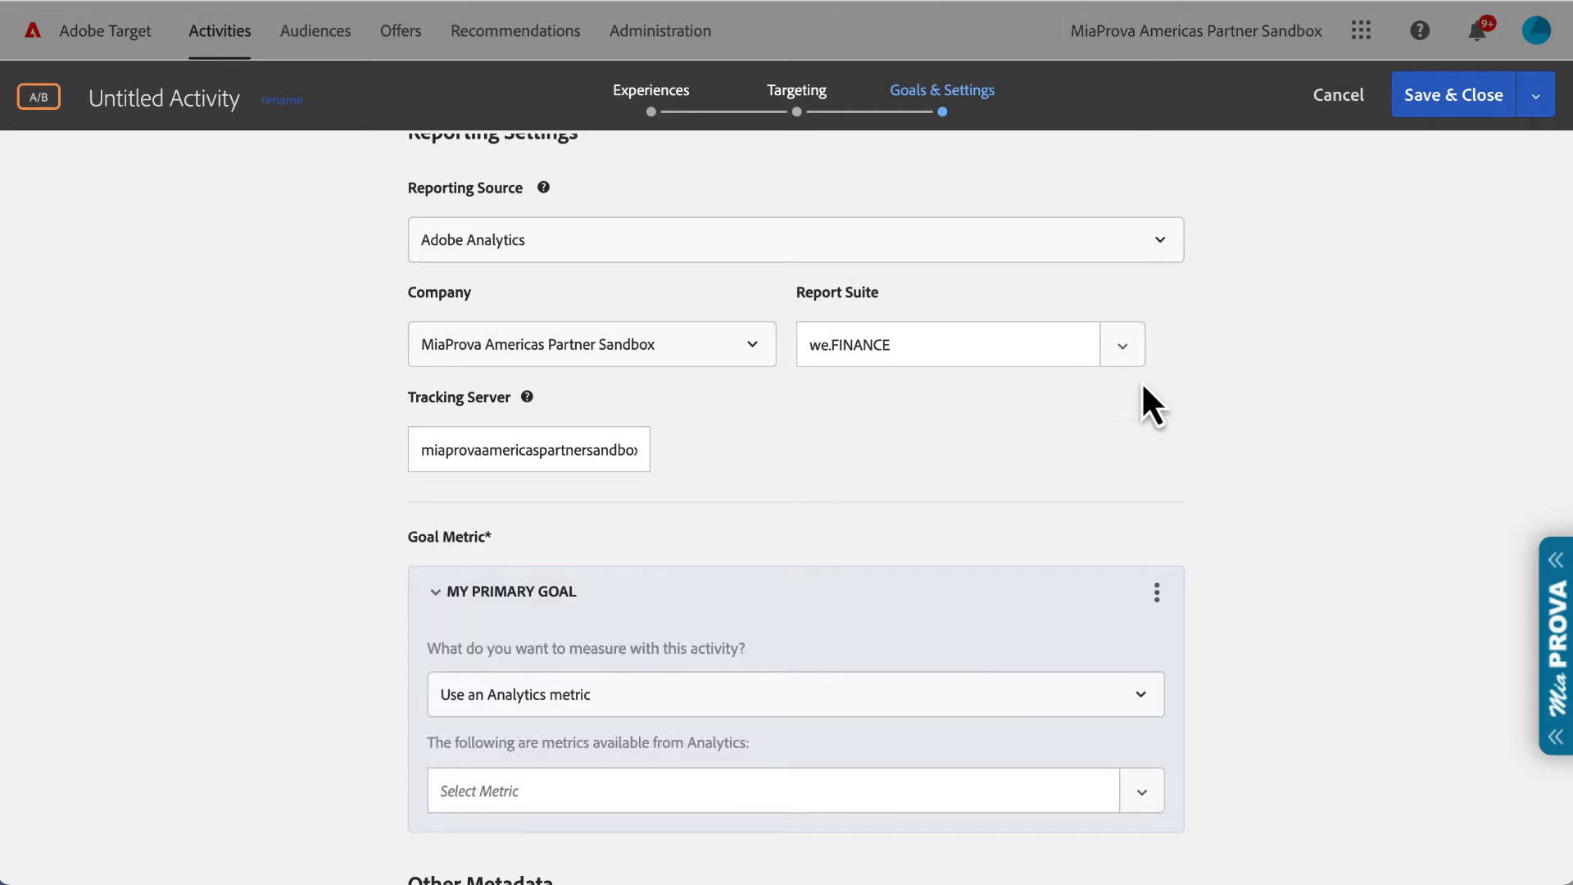
mouse_move(1201, 486)
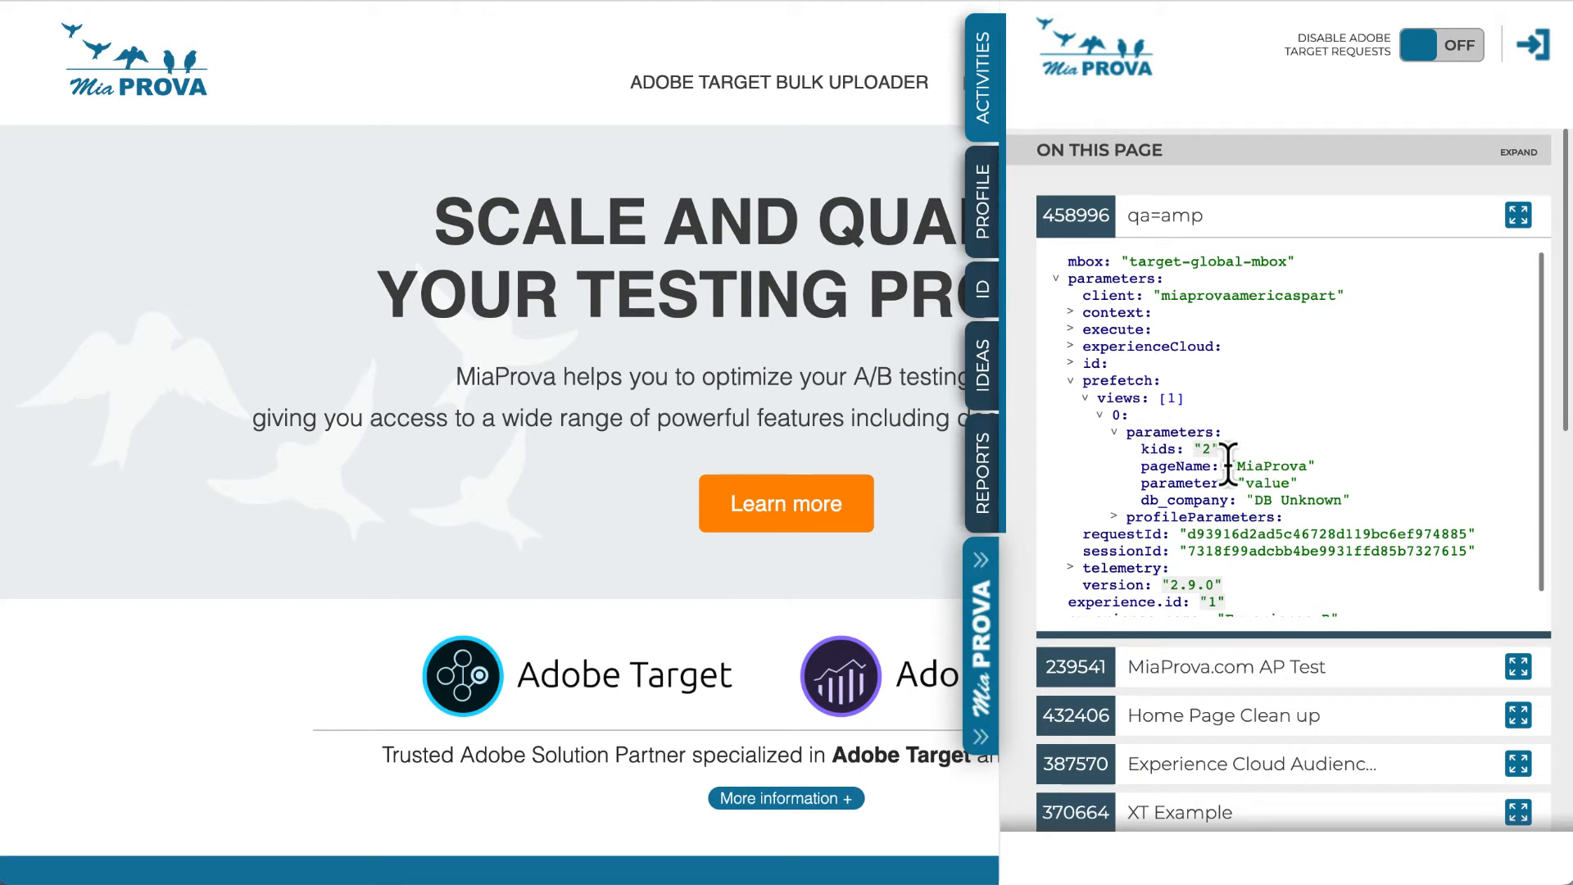
Step: Highlight the pageName parameter MiaProva in the target-global-mbox request
double_click(1221, 465)
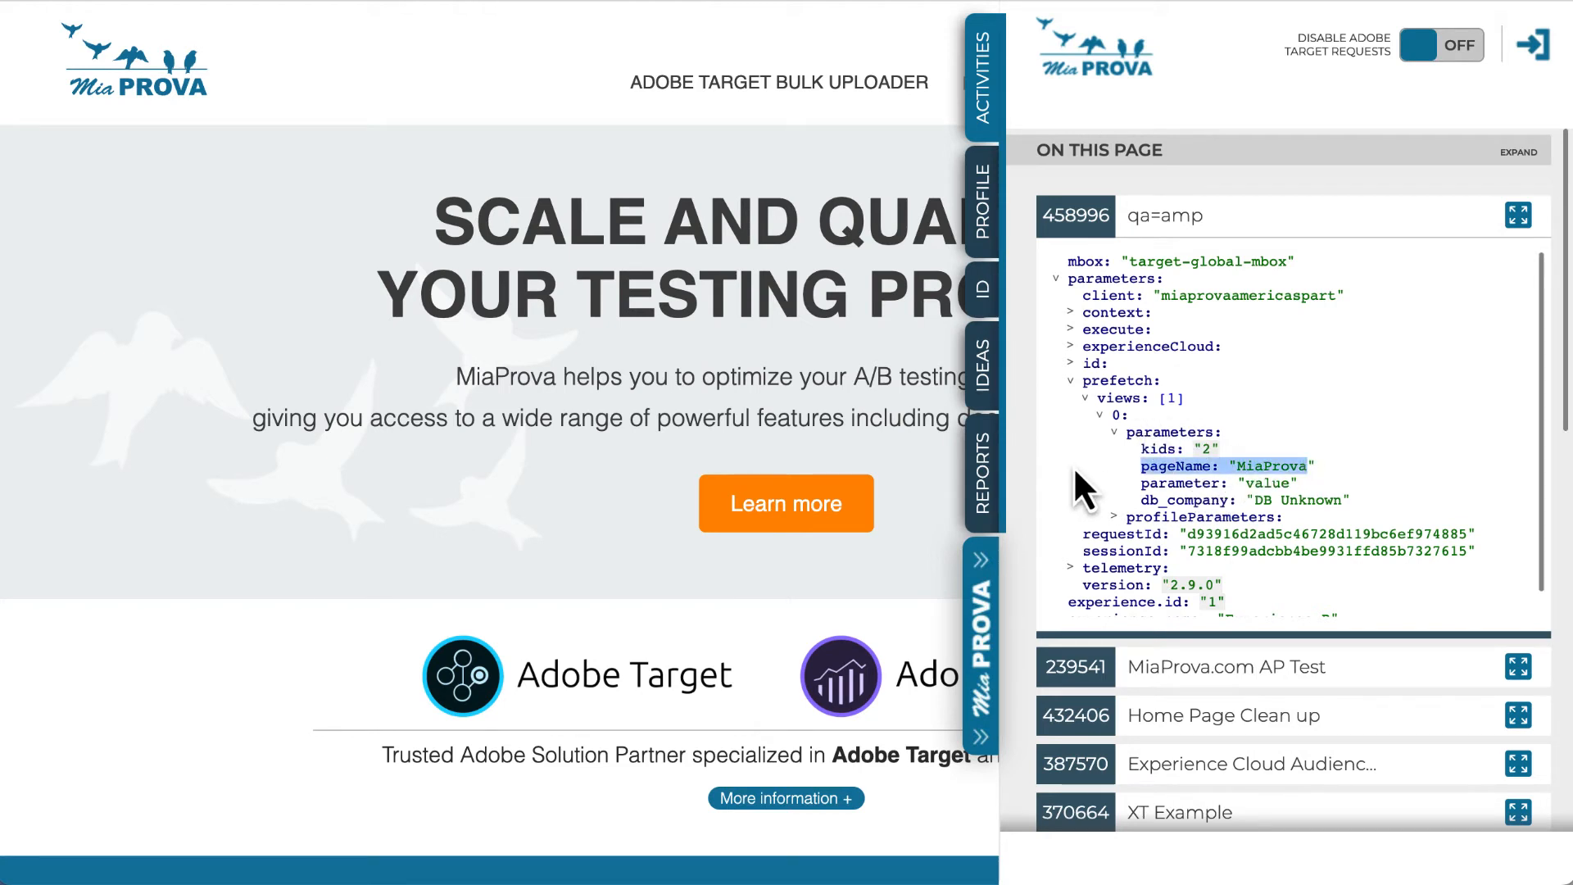
mouse_move(1360, 486)
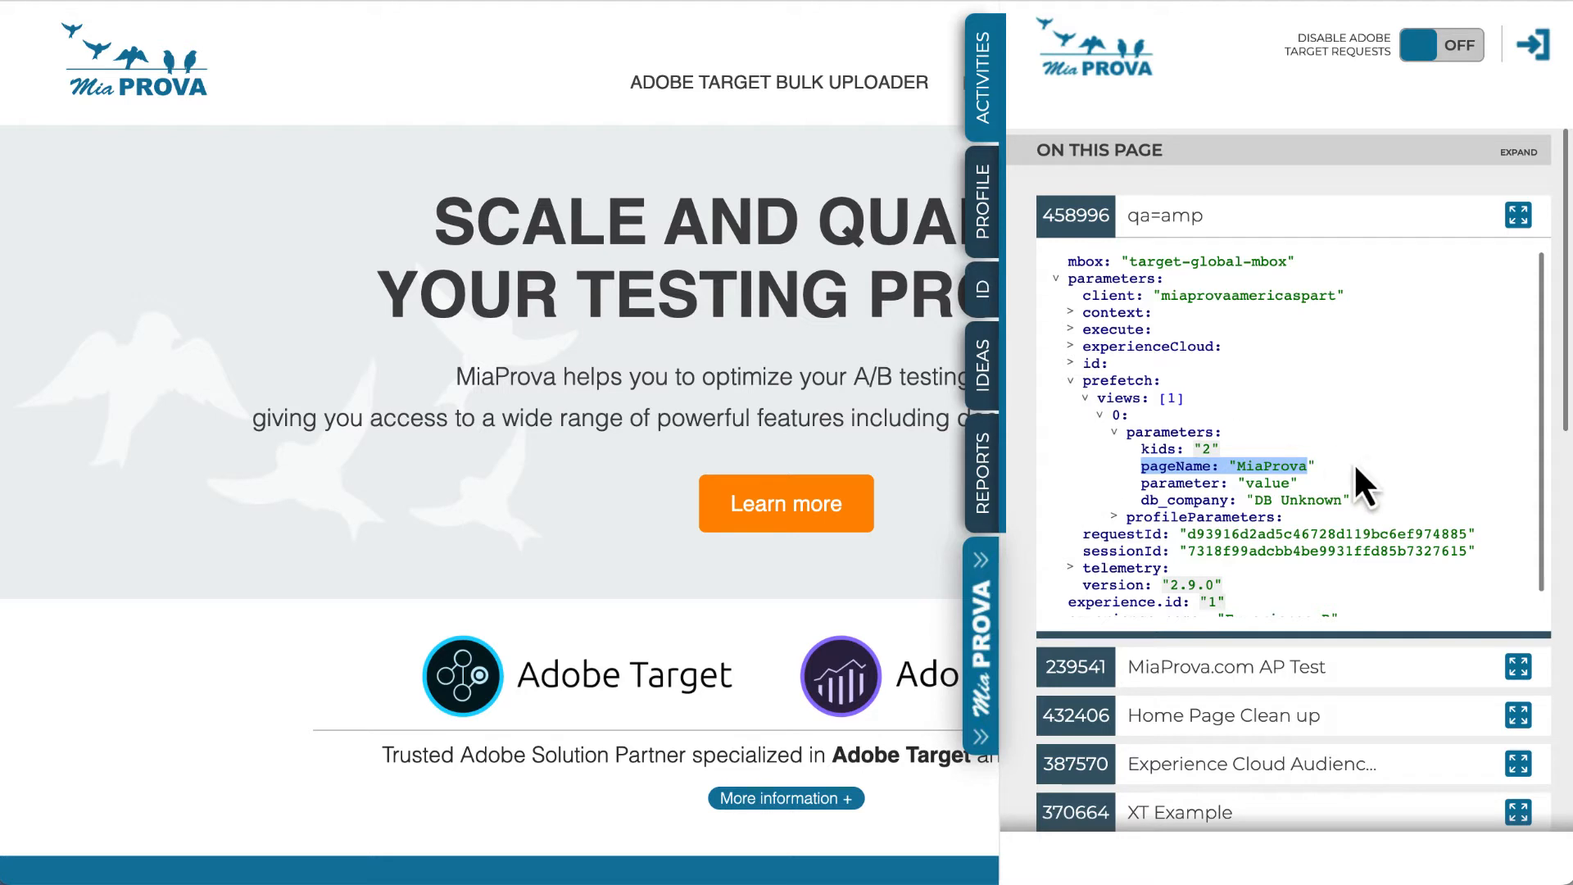
mouse_move(1305, 482)
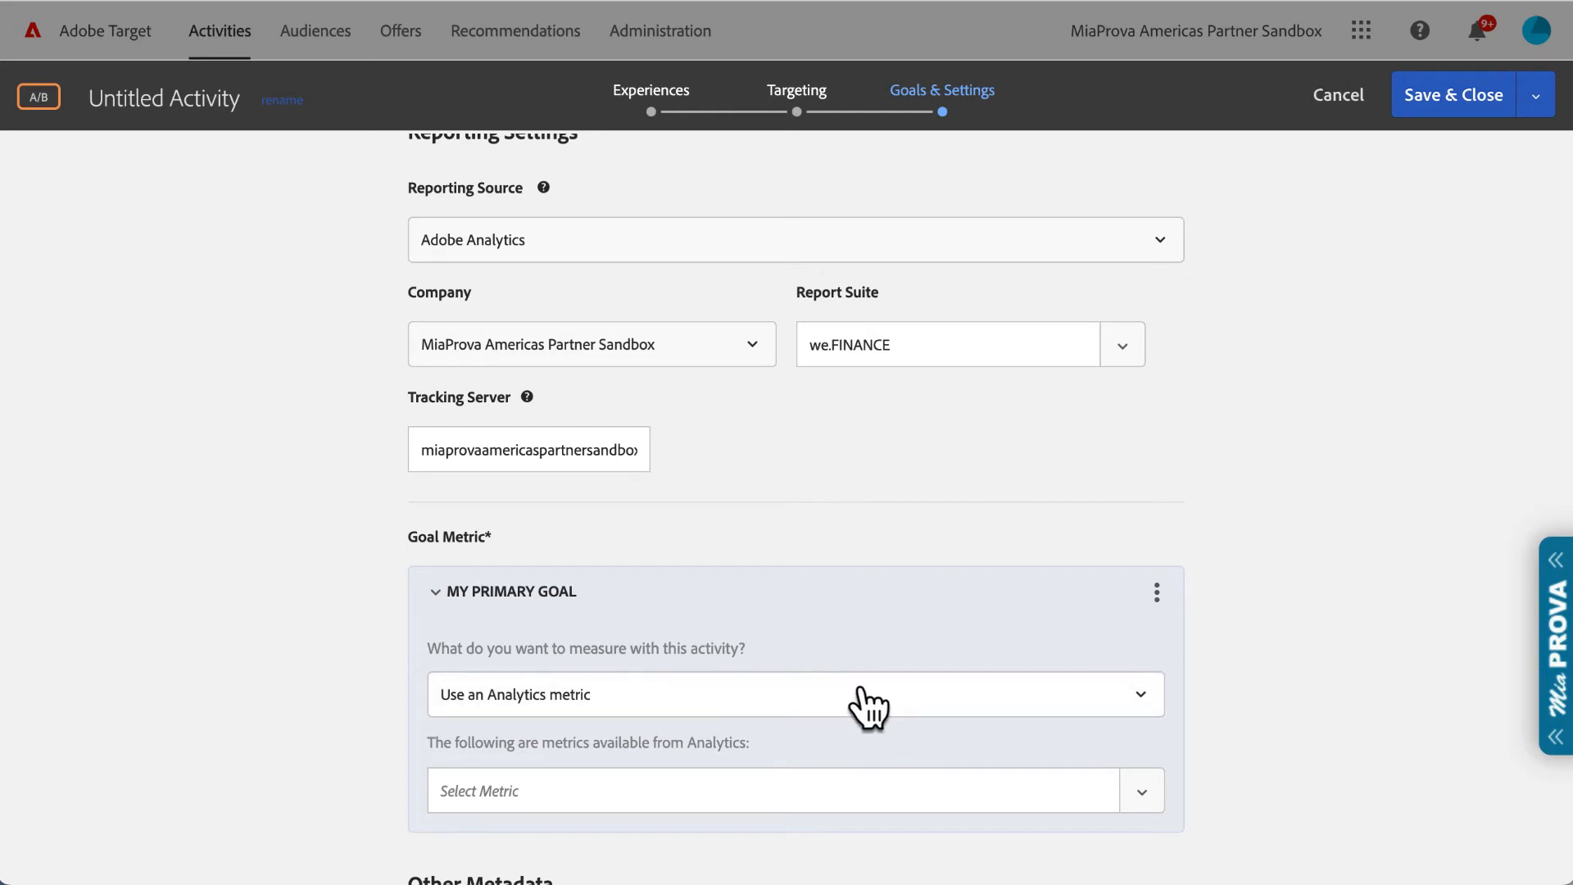
Step: Set the primary goal to a Conversion on viewing mbox target-global-mbox
click(793, 694)
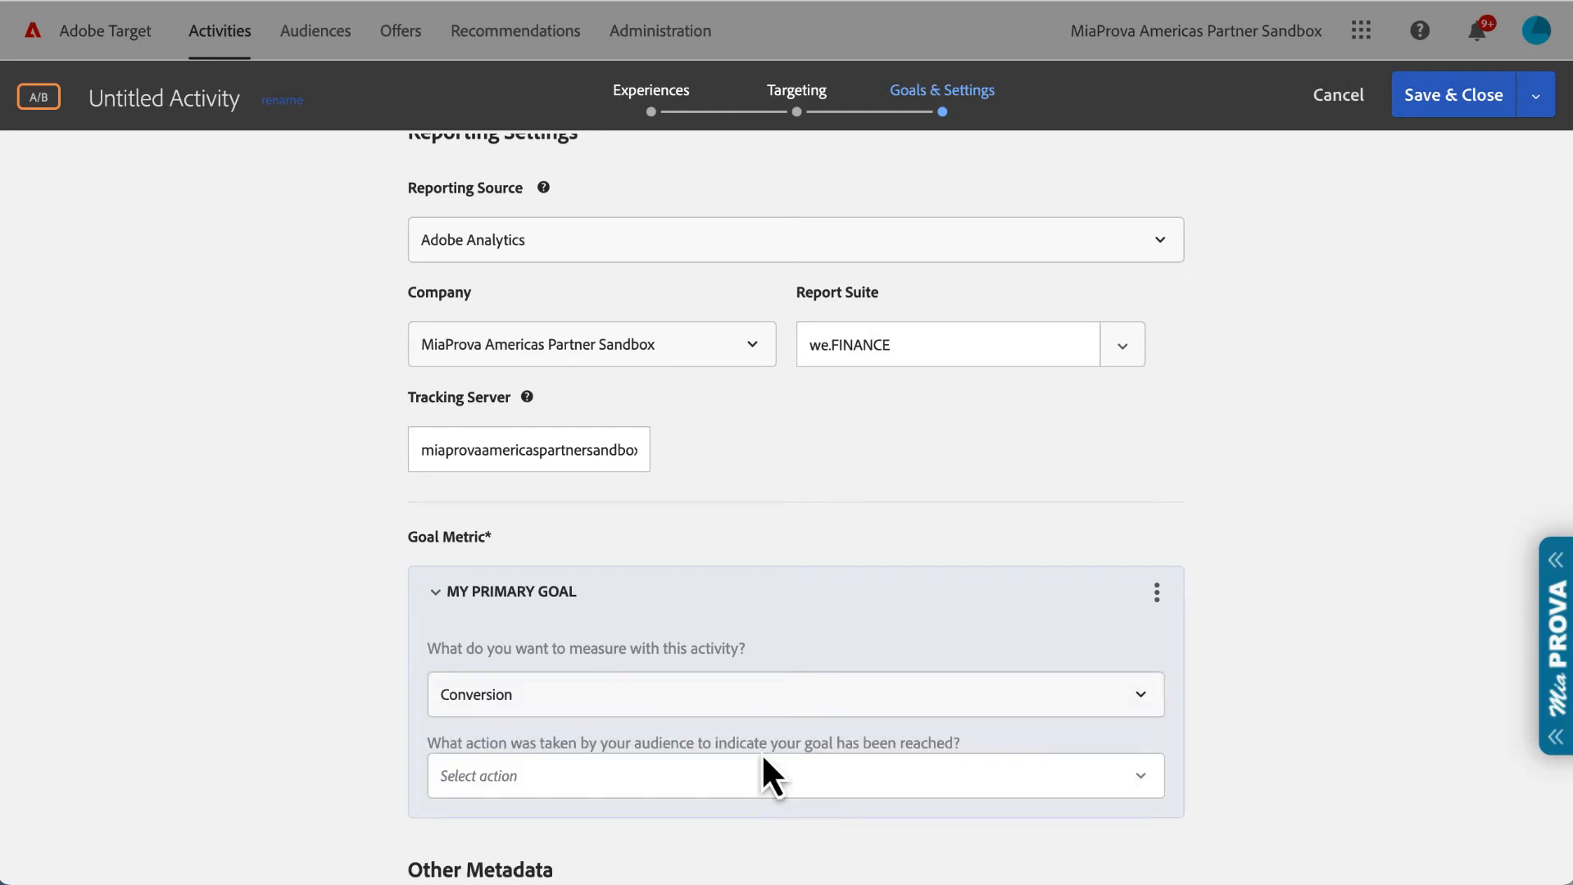
scroll(down, 3)
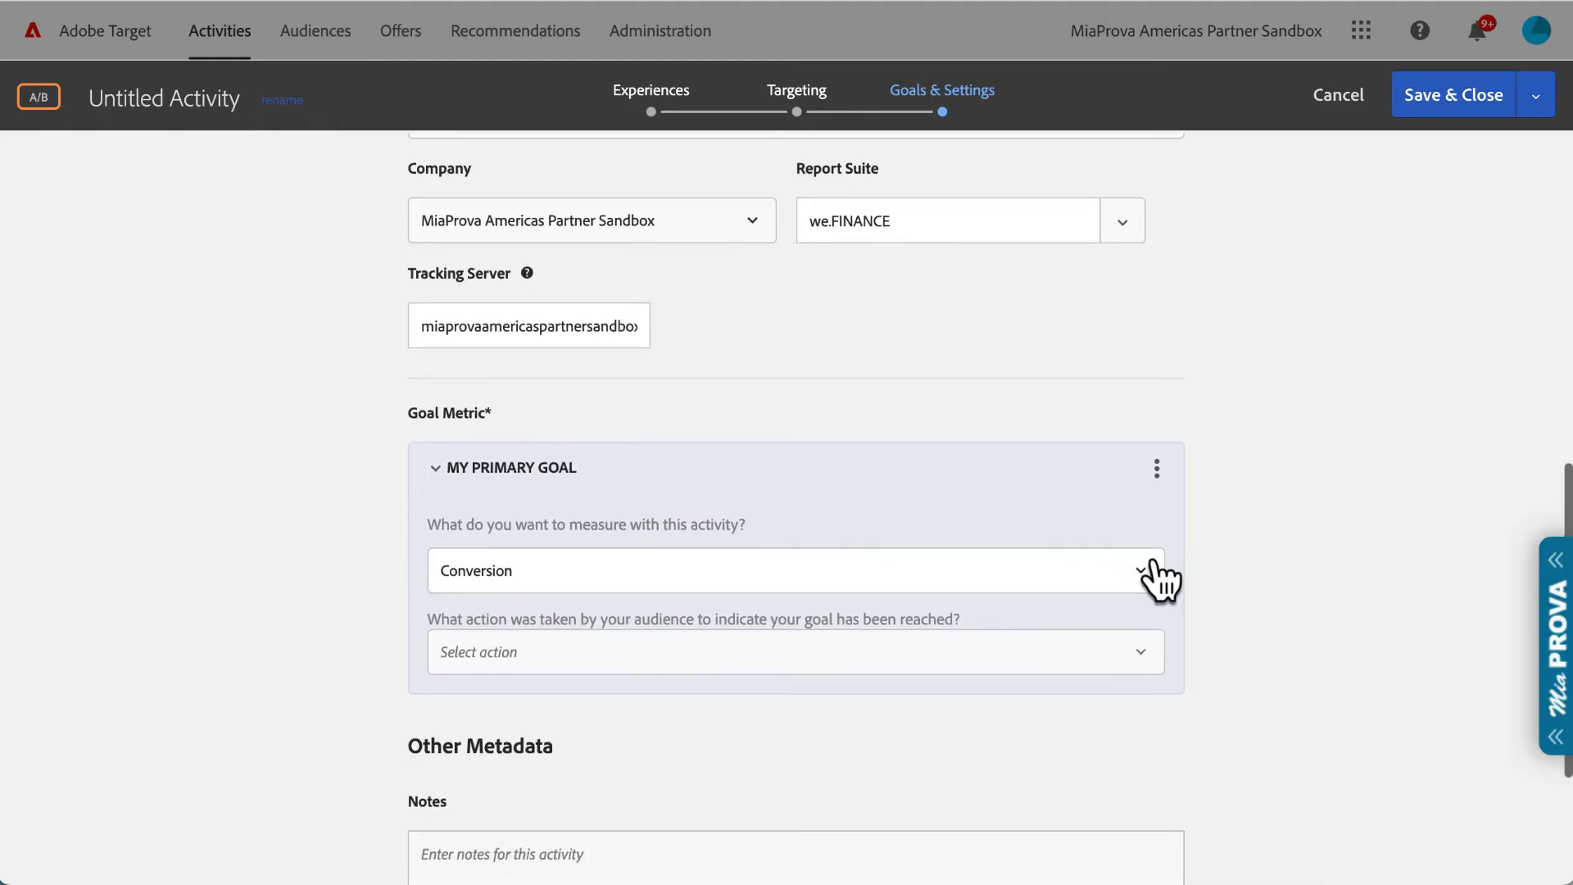
mouse_move(657, 236)
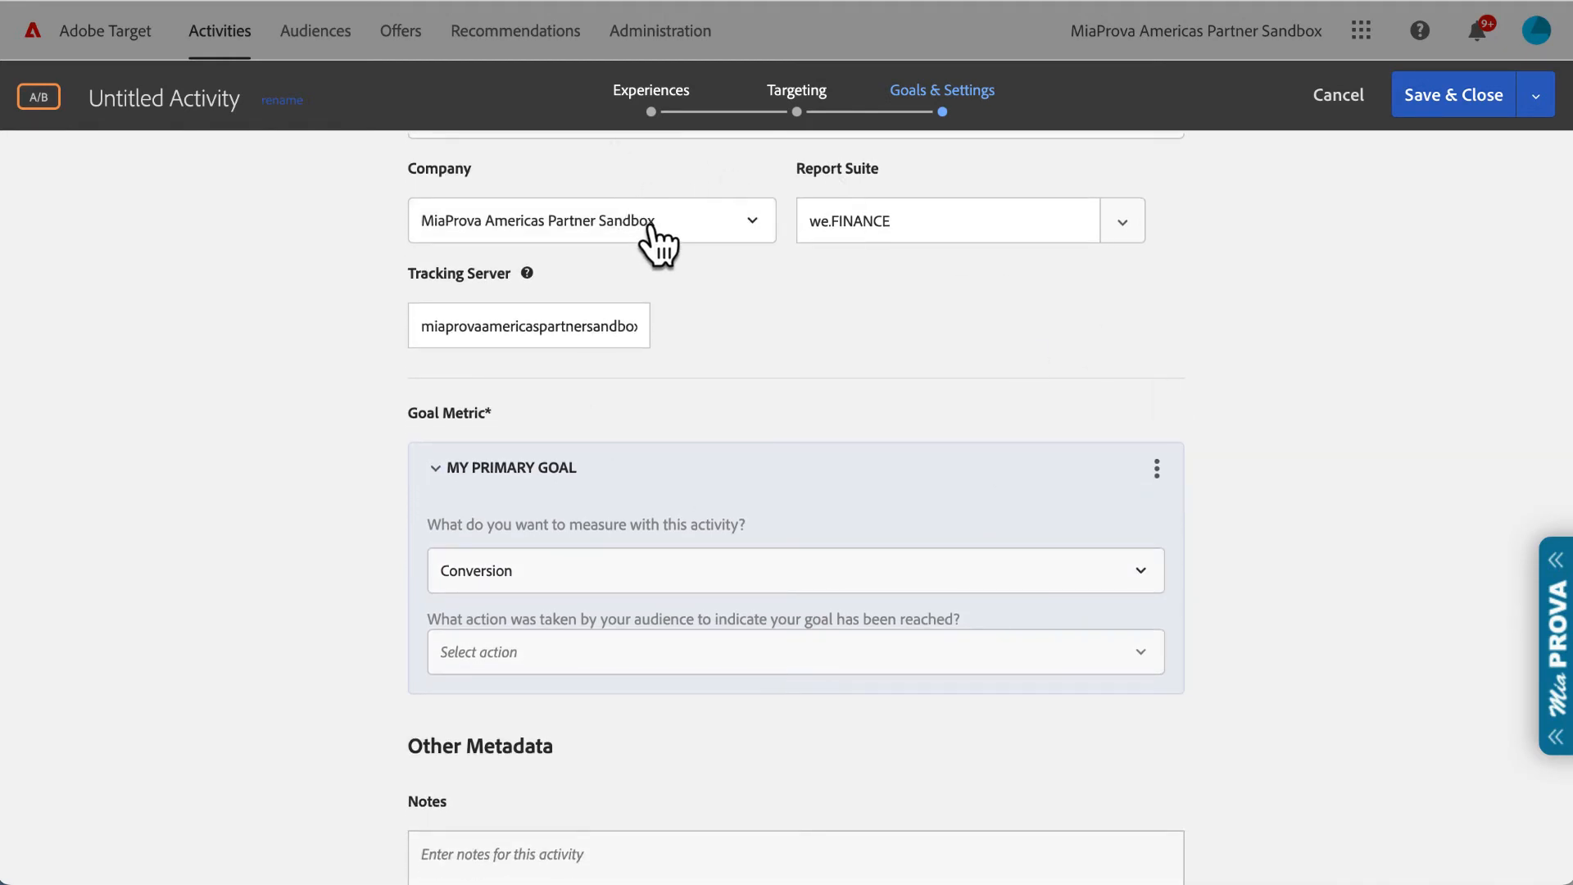
mouse_move(842, 462)
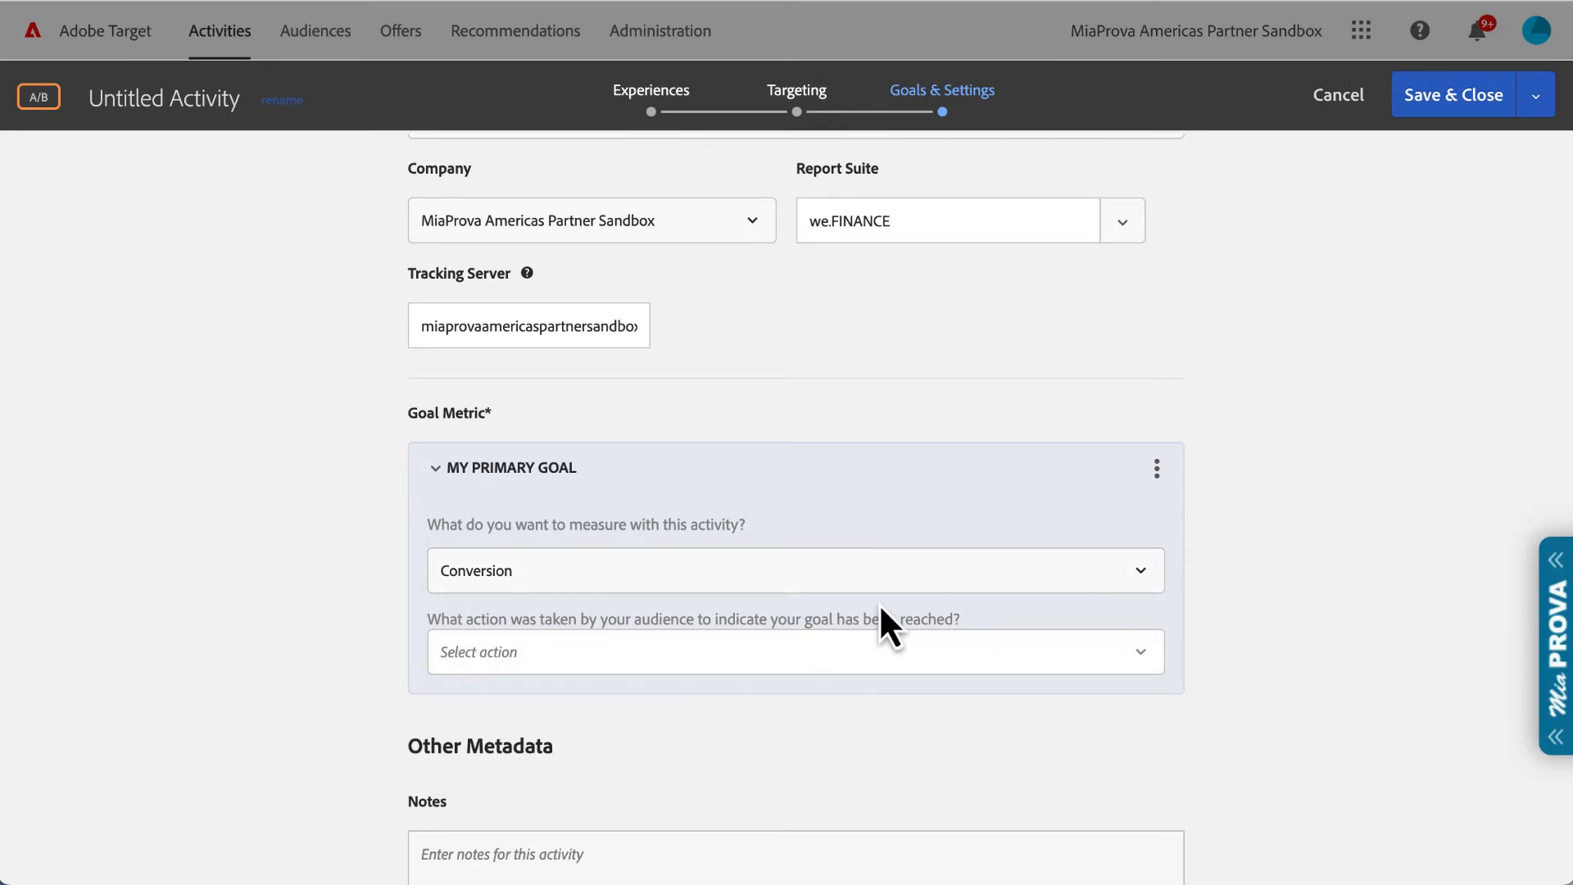
click(794, 650)
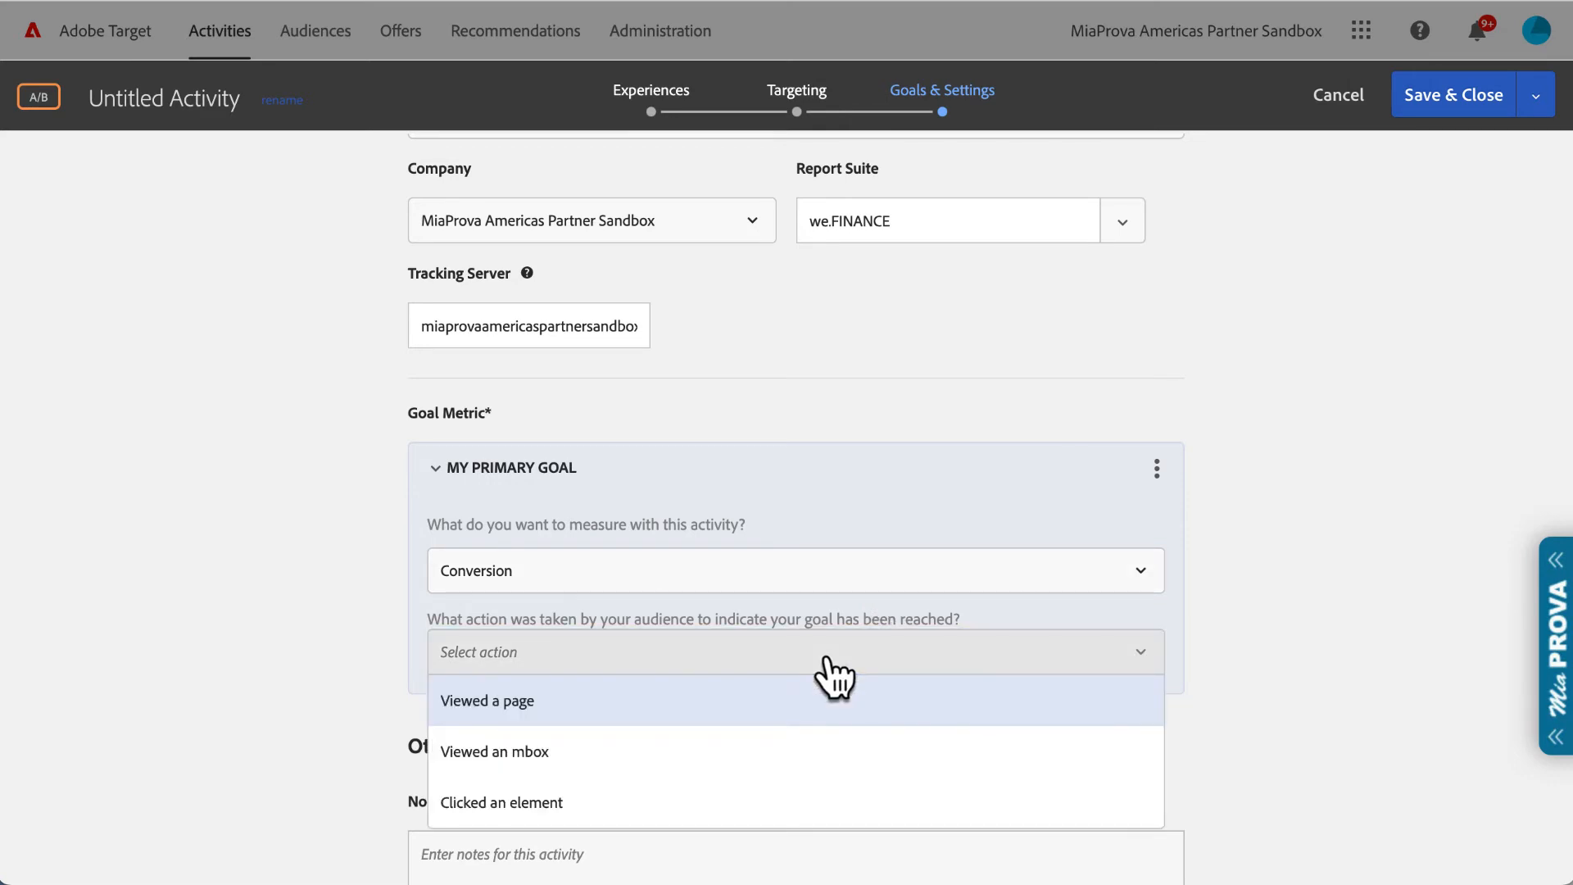
click(495, 751)
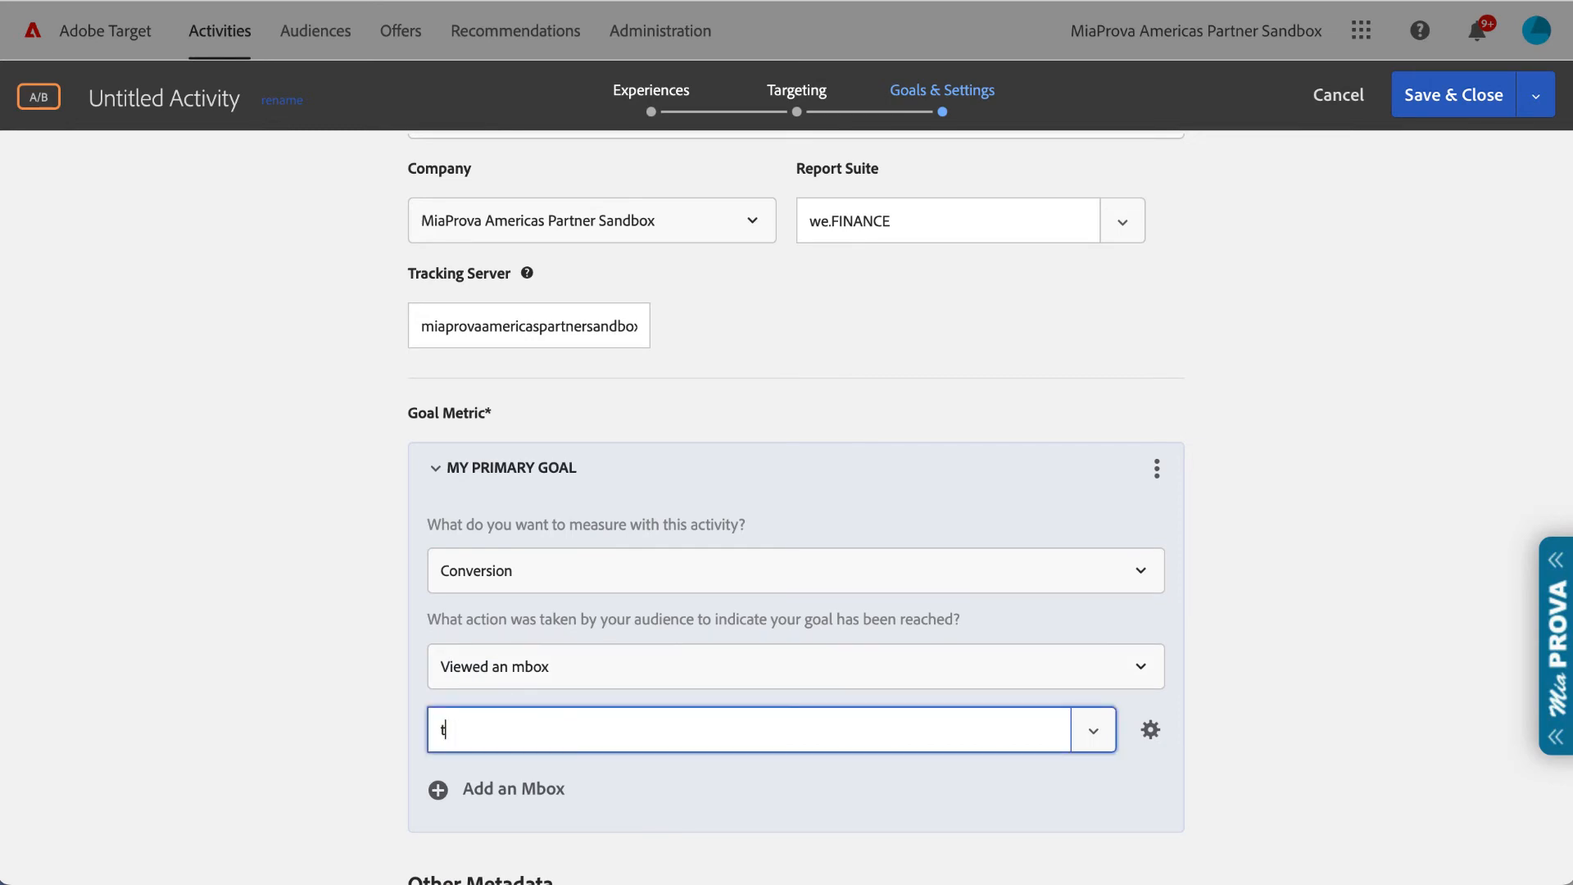
text(target-global-mbox)
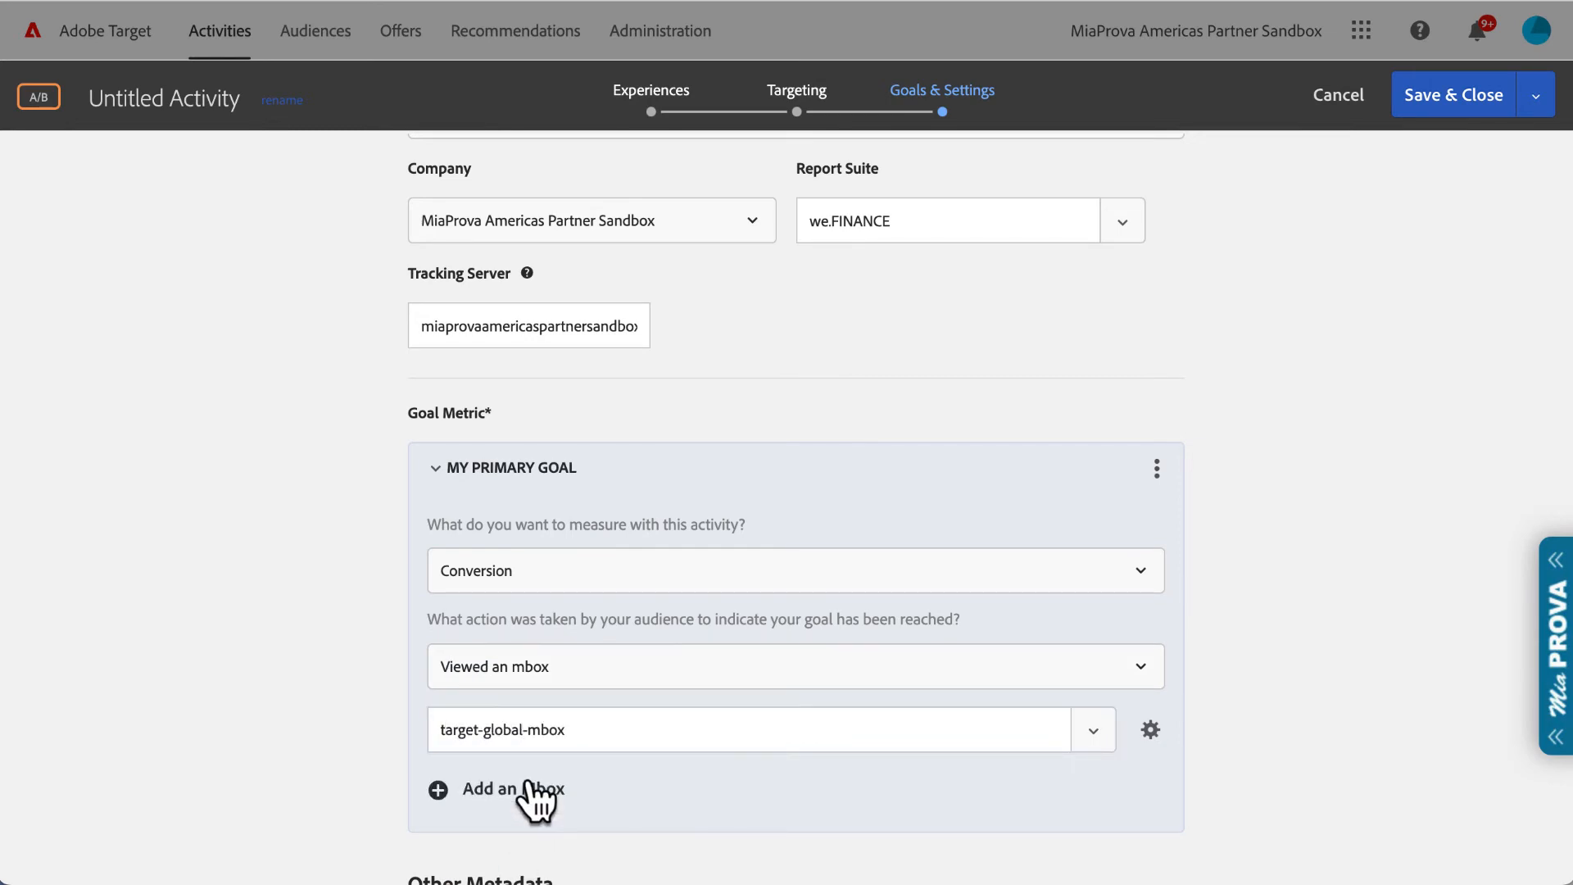
scroll(down, 3)
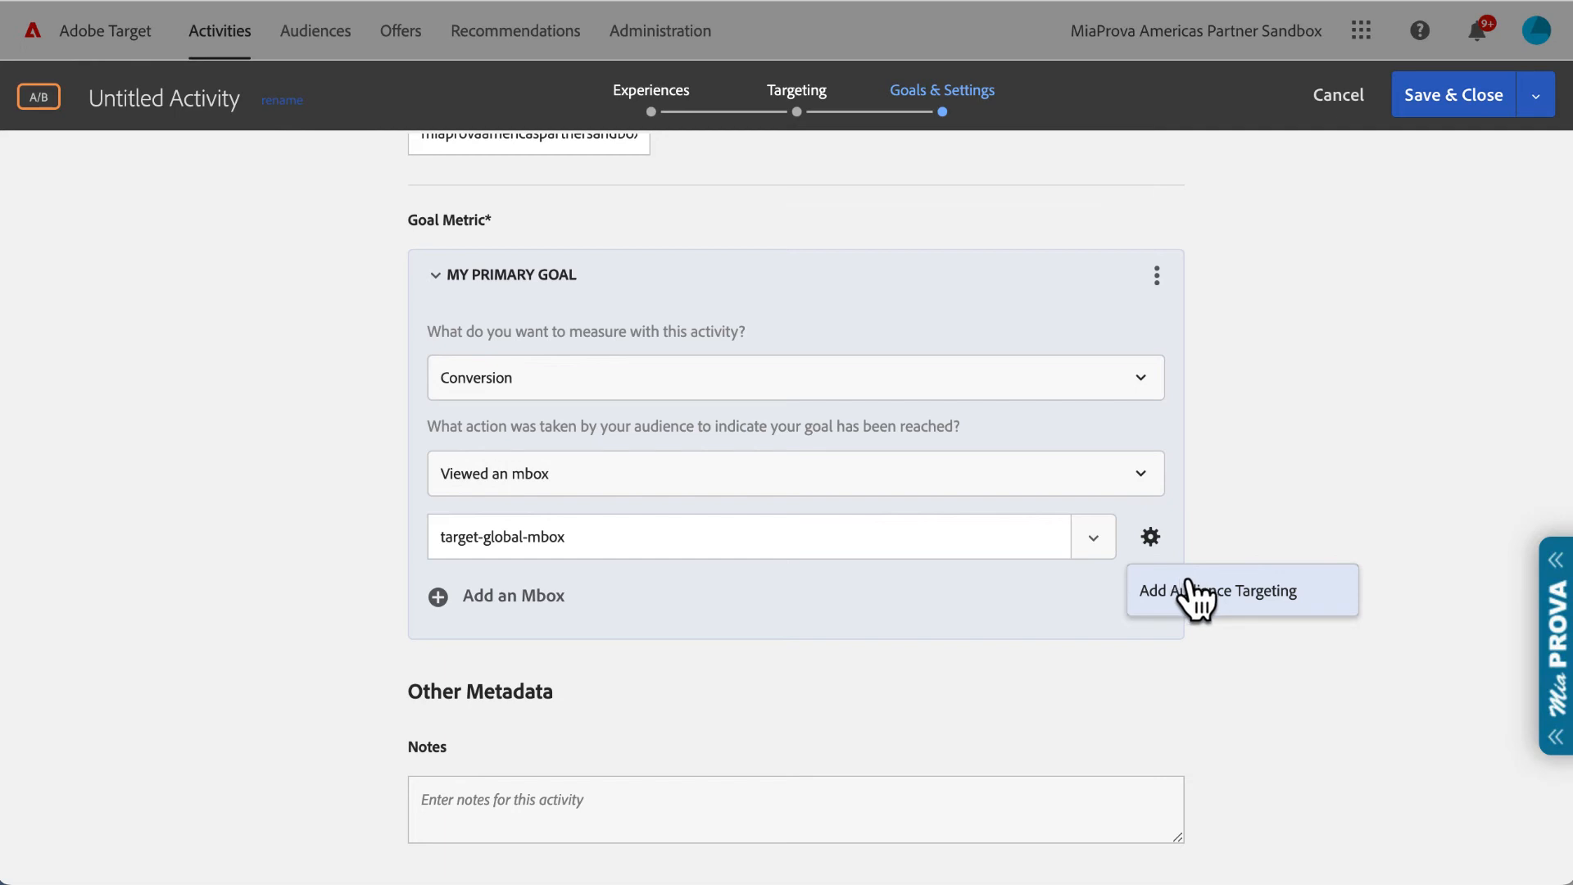
Step: Add an audience targeting condition to the goal mbox and start a new audience
click(1217, 590)
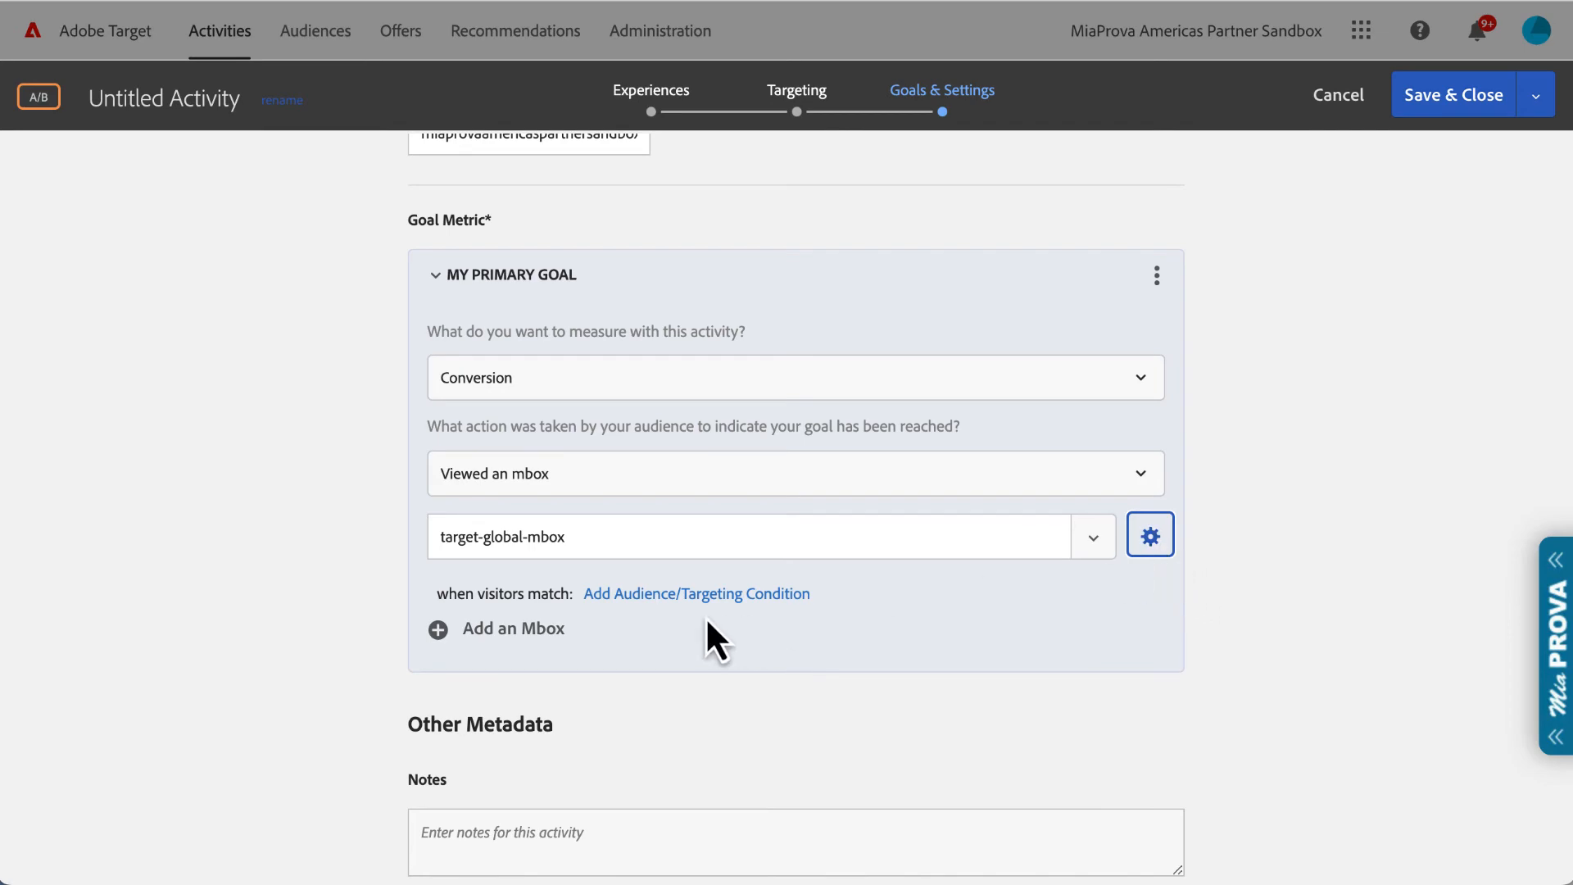
click(696, 593)
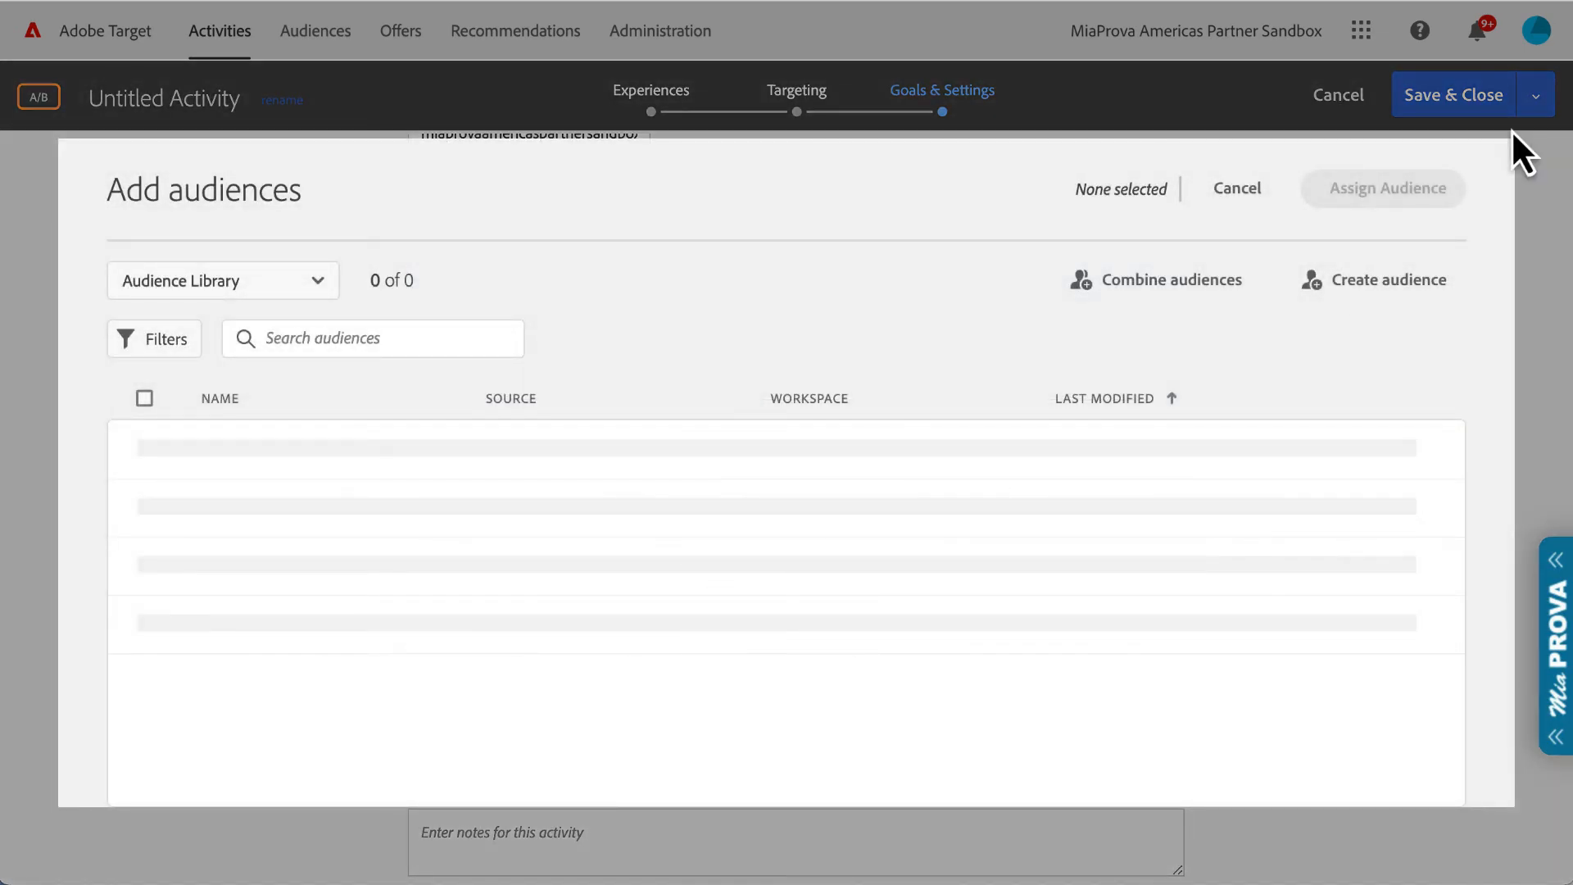
click(1387, 278)
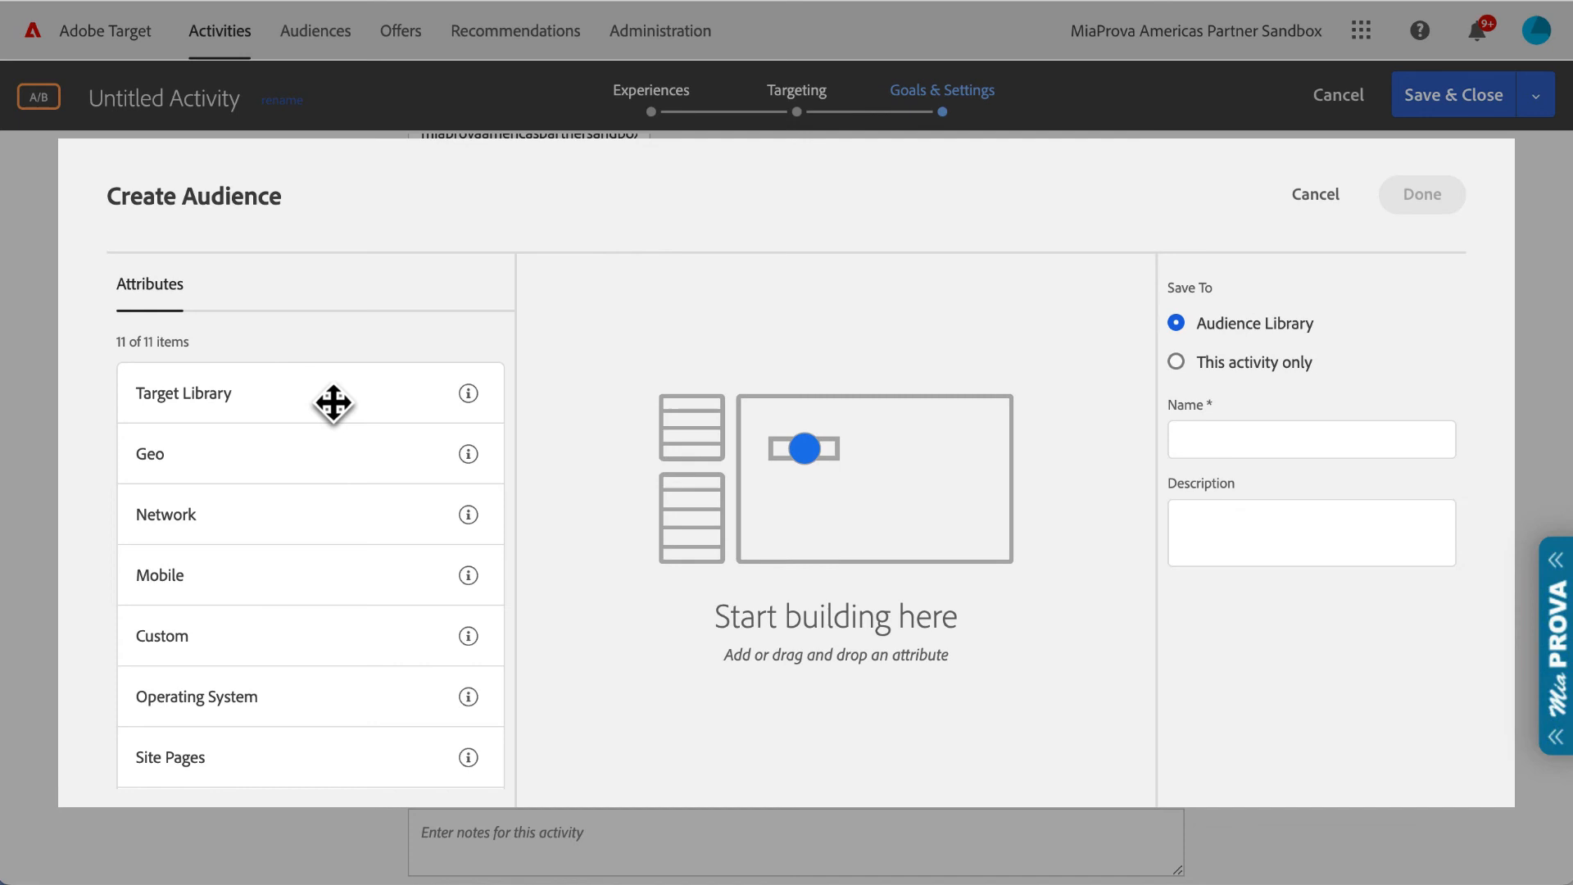
scroll(down, 3)
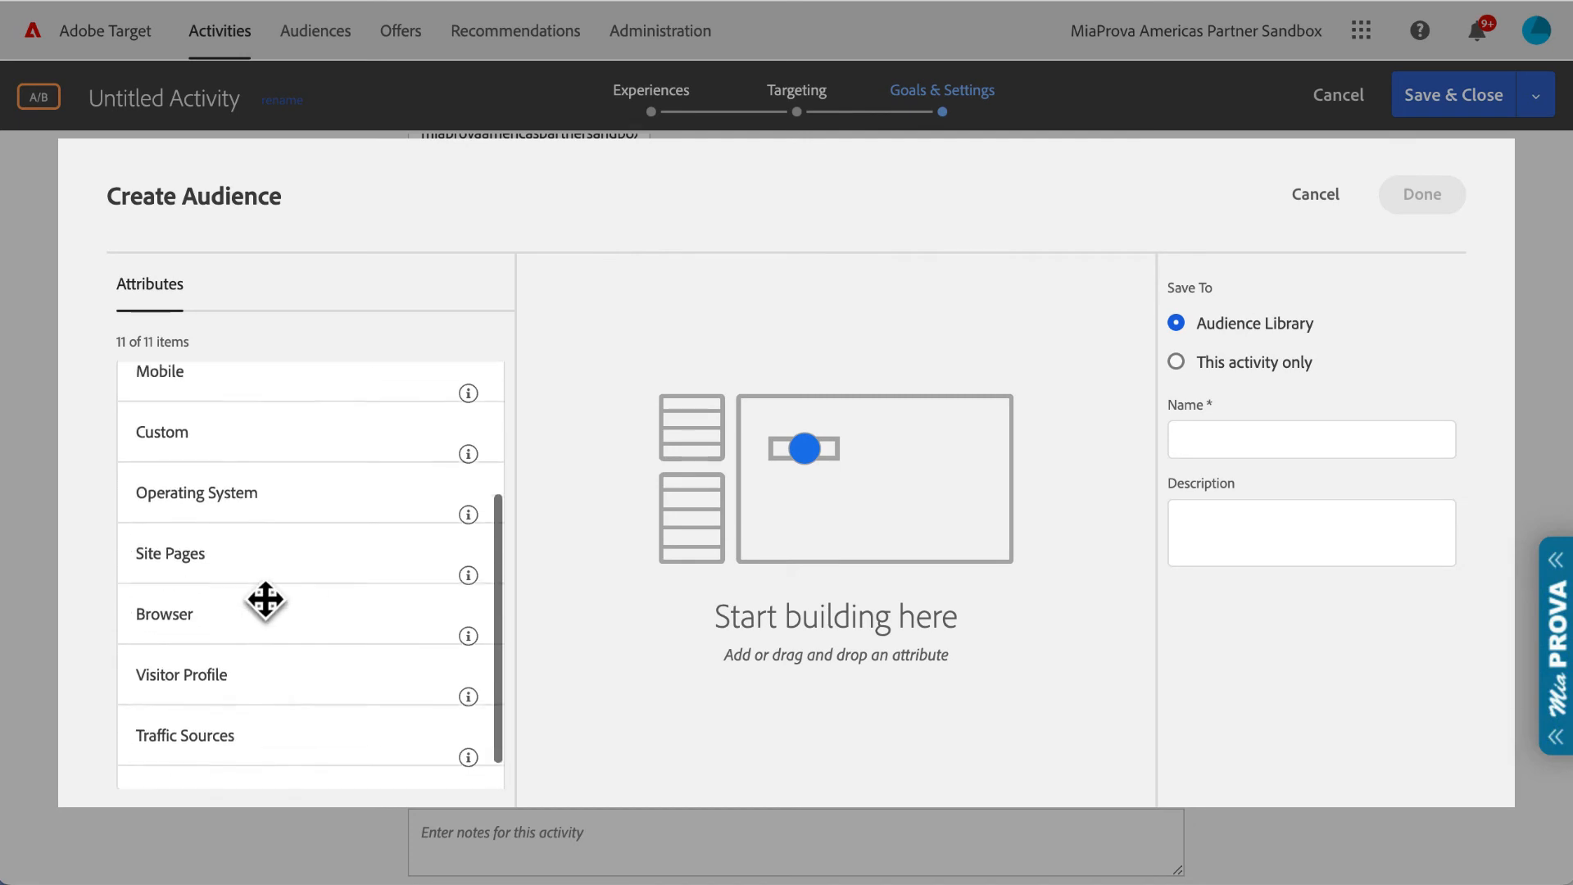
Step: Try a Custom attribute rule filtered on 'pag', then cancel without assigning an audience
drag(161, 431, 836, 445)
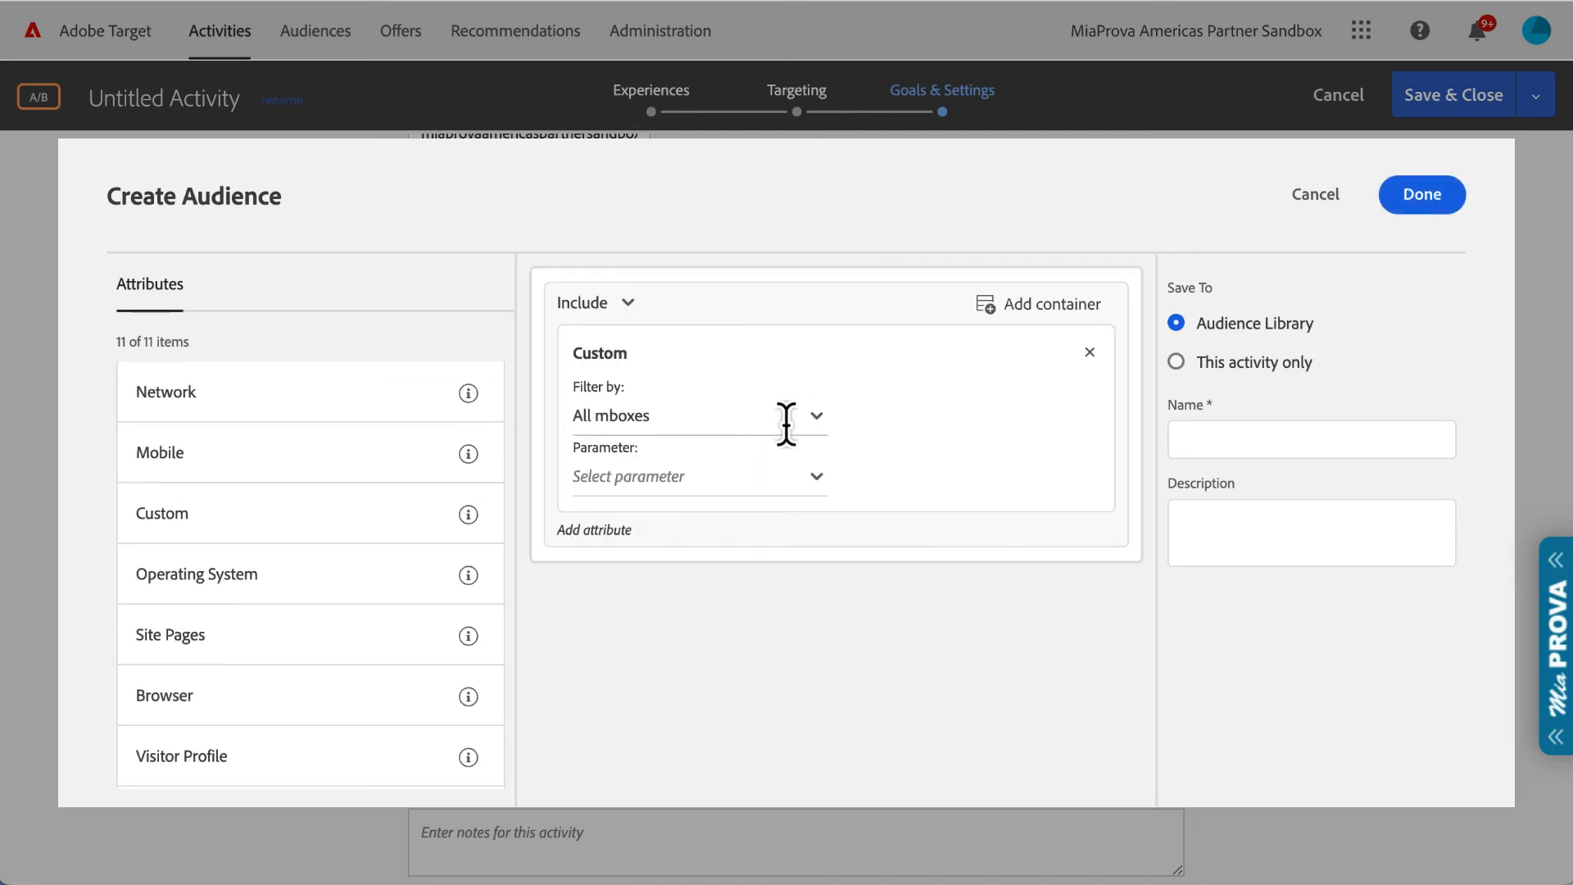
click(700, 475)
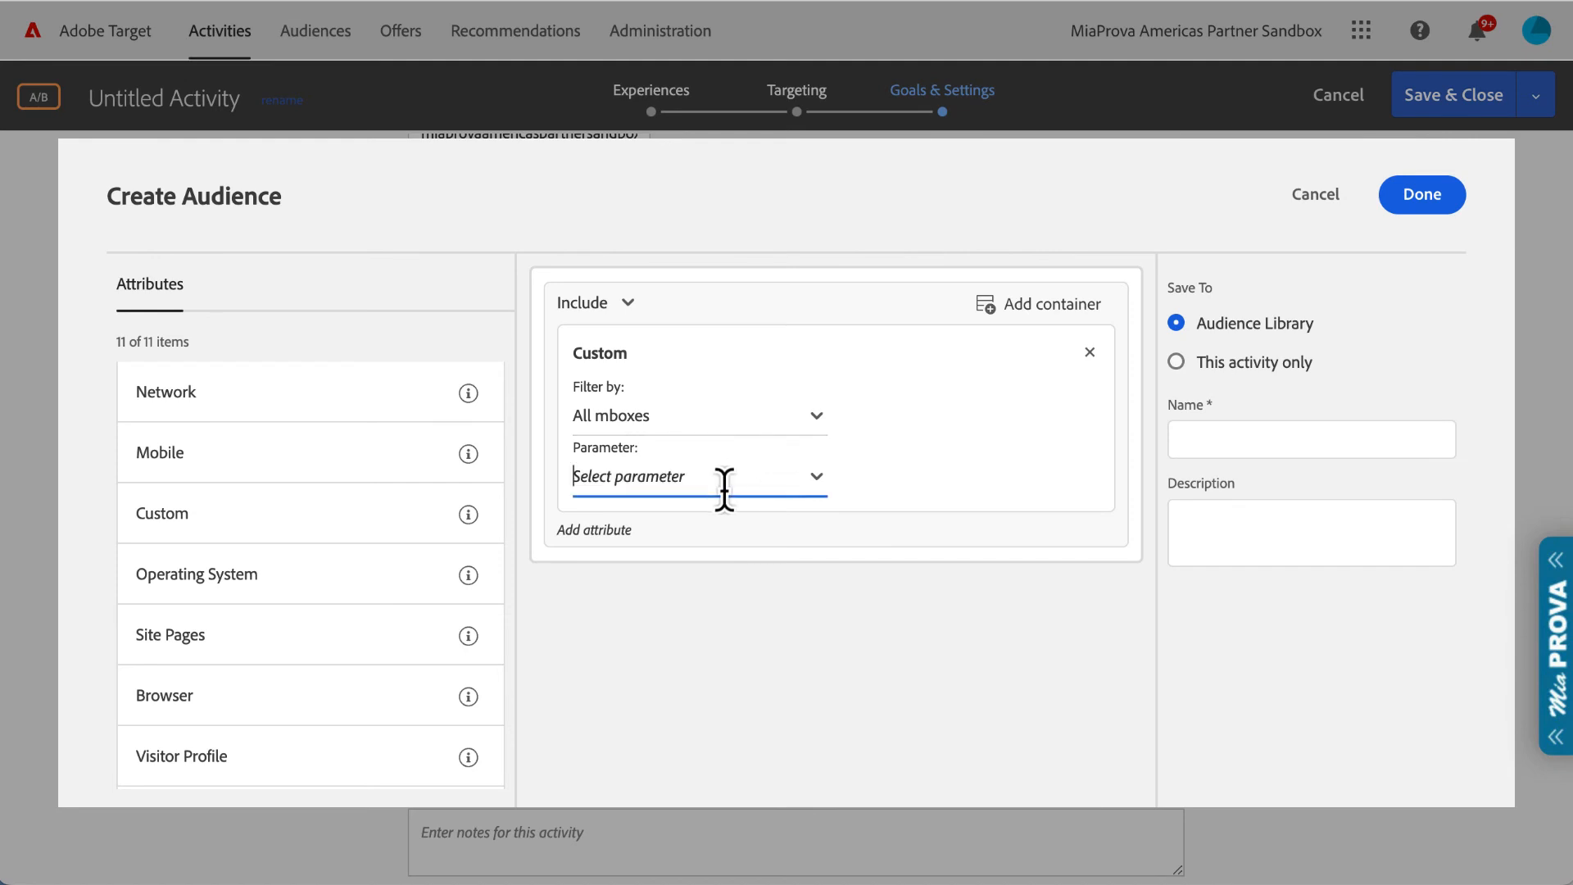
text(pag)
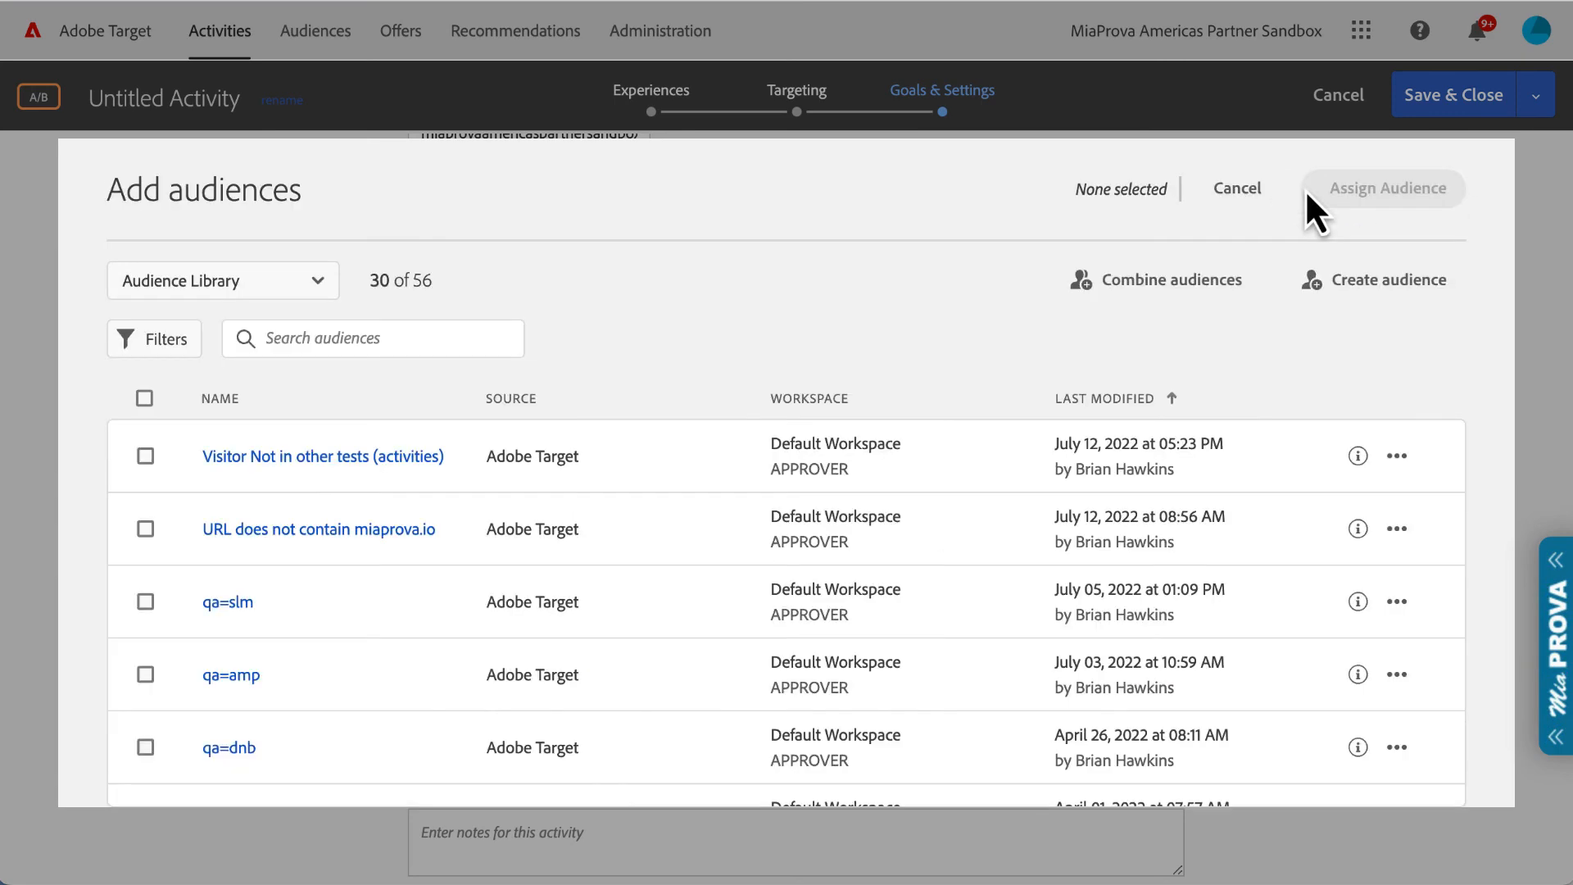
click(1236, 186)
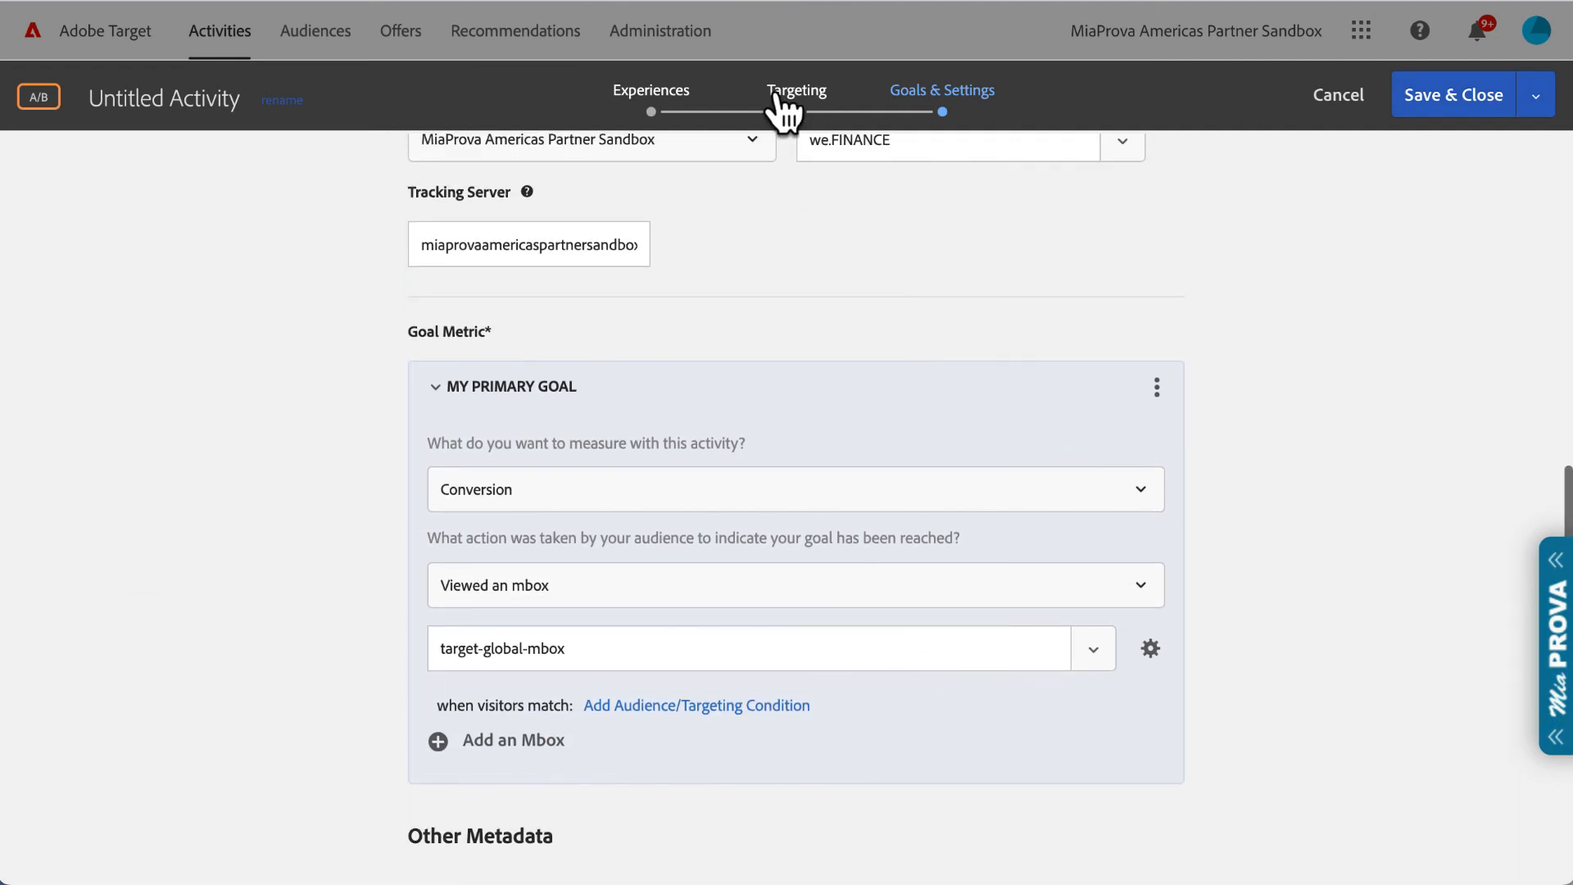
click(651, 88)
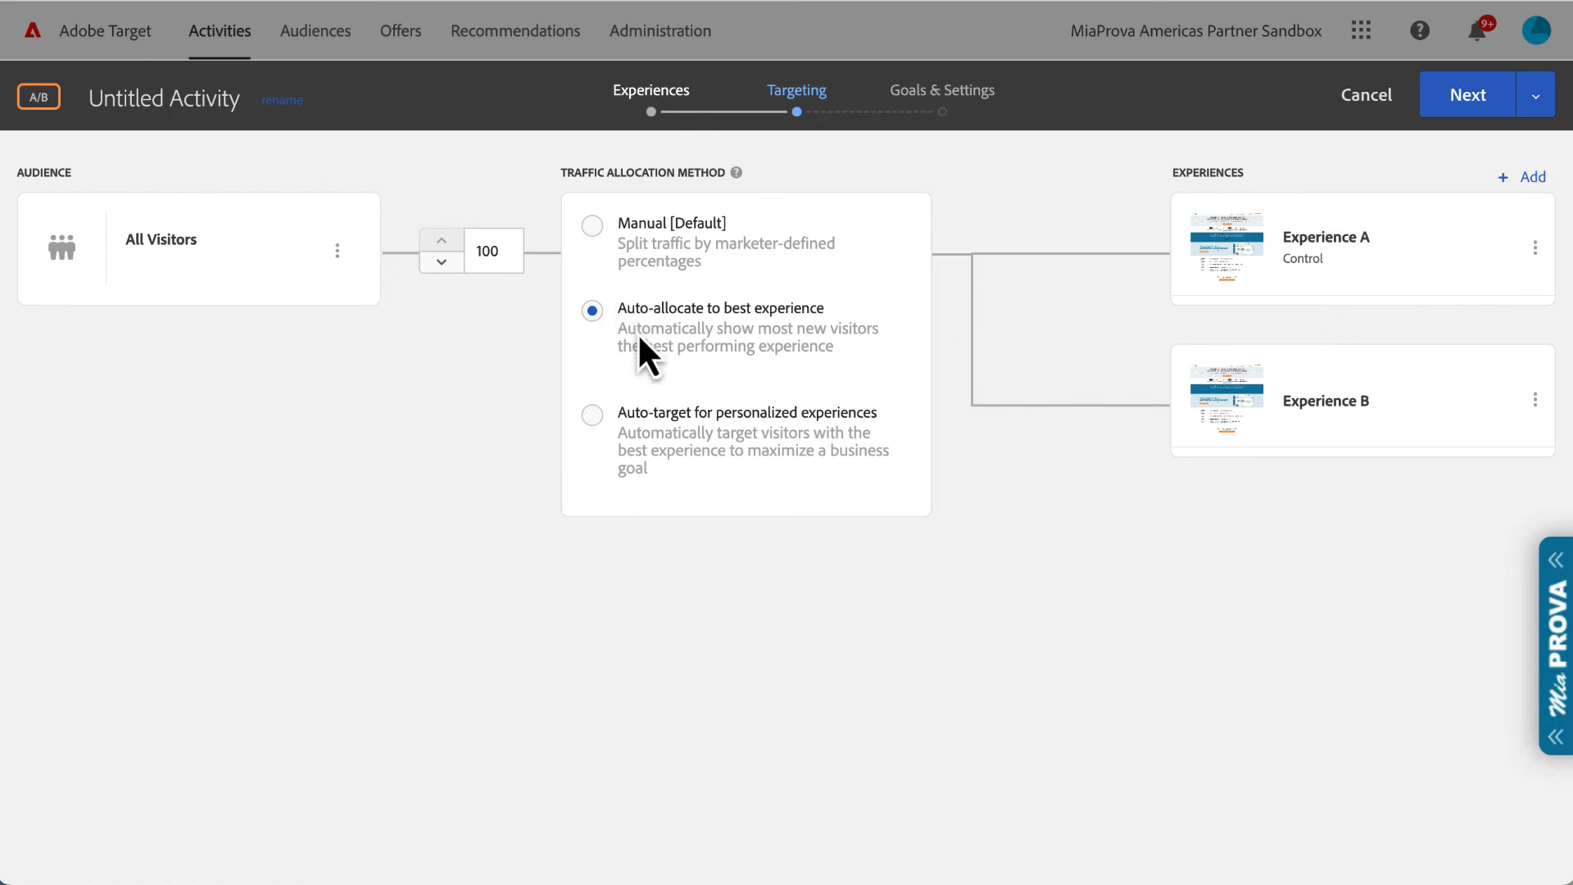
mouse_move(785, 339)
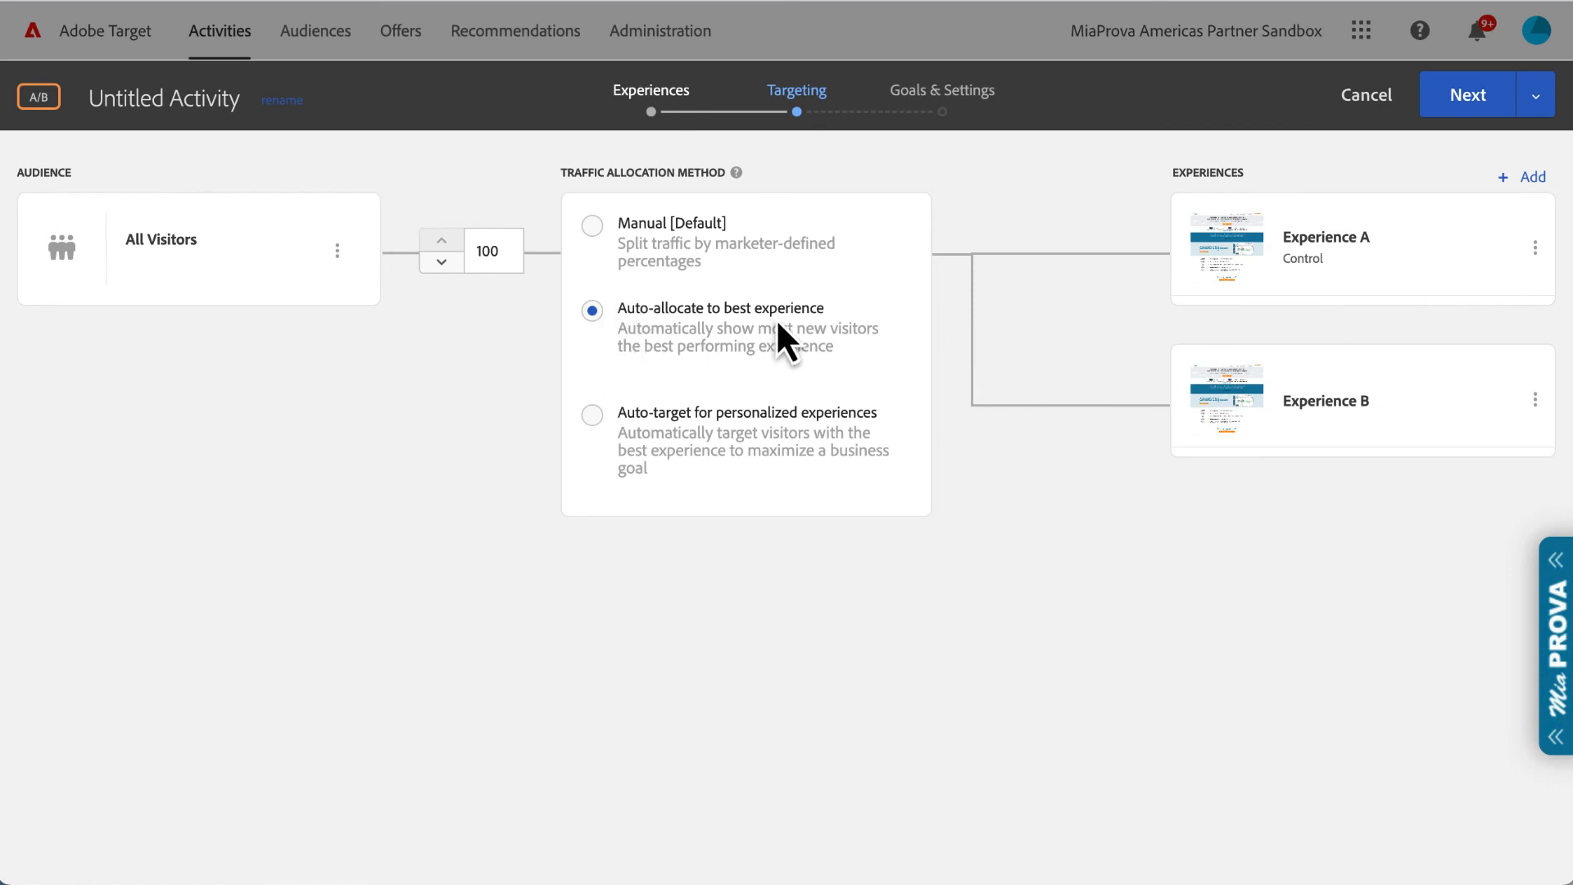
mouse_move(1221, 708)
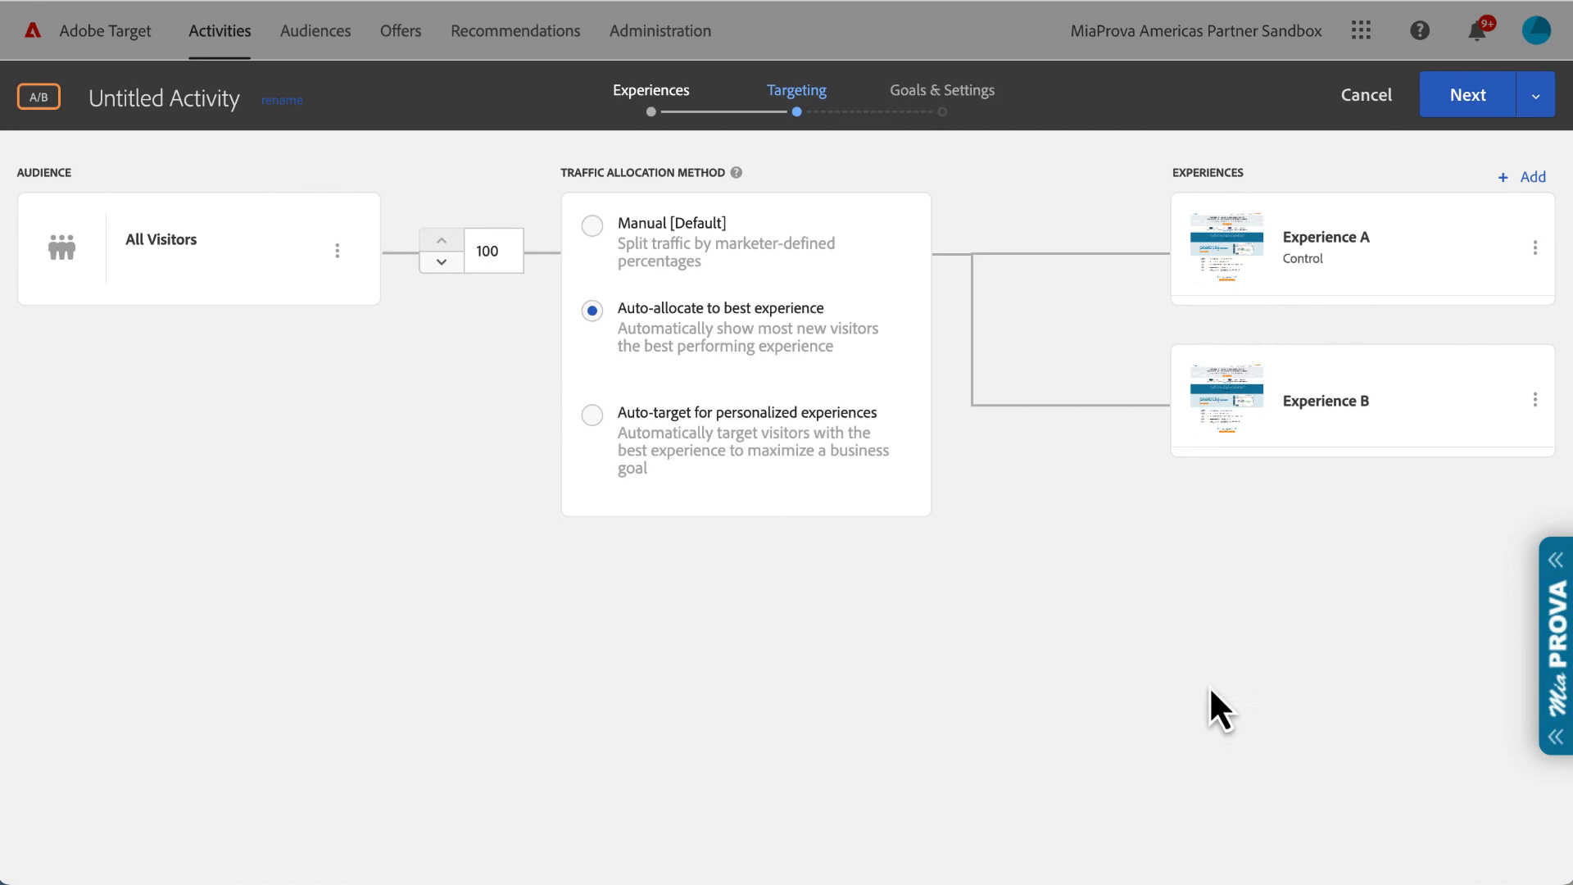
mouse_move(988, 115)
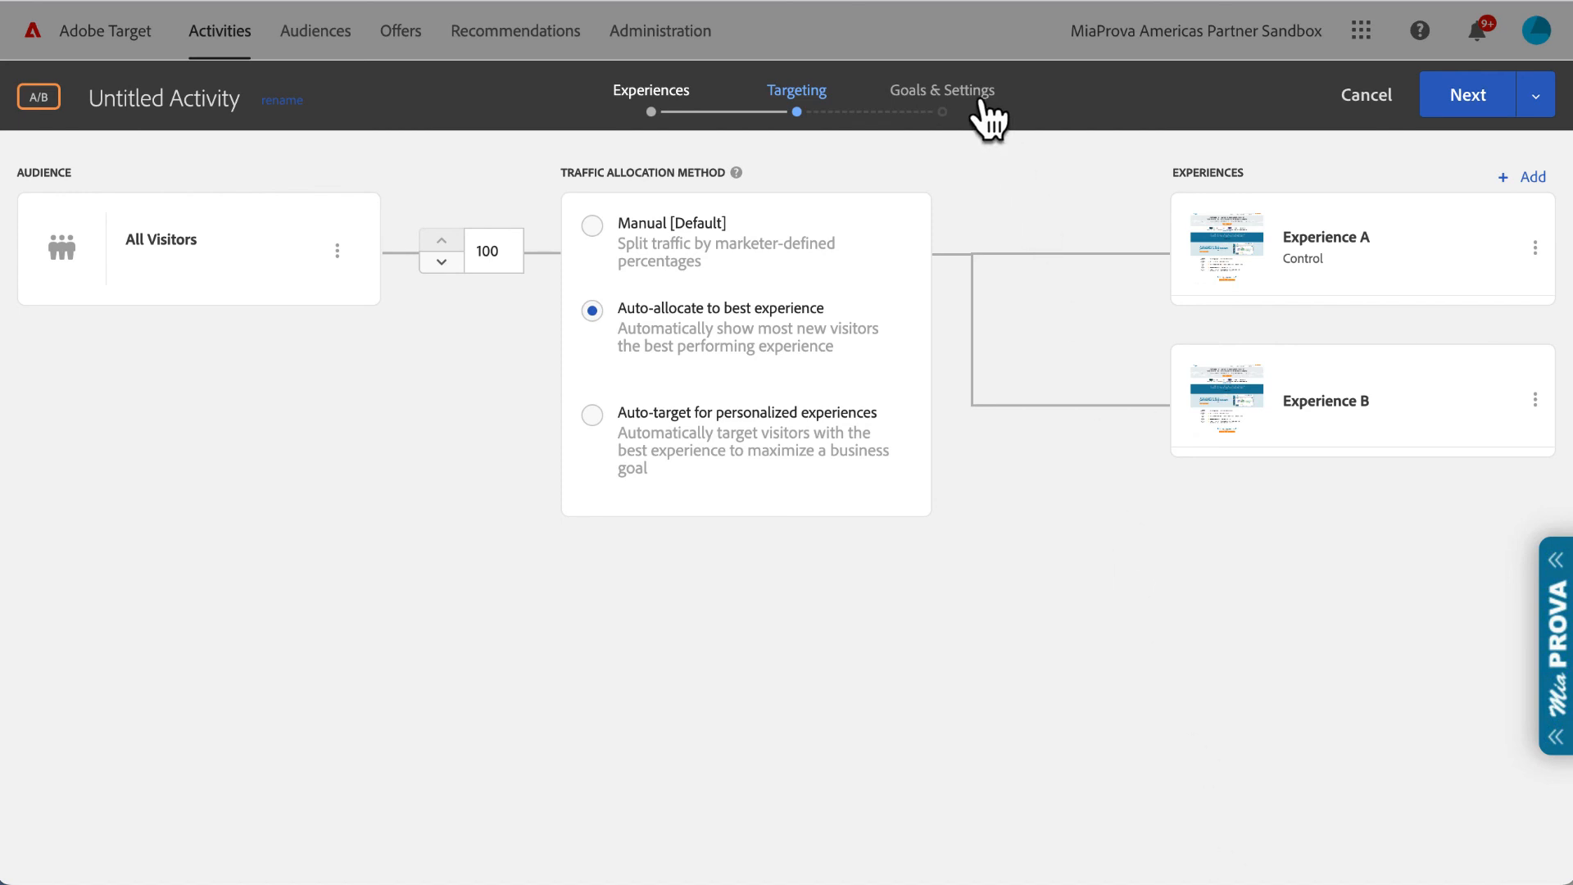
click(941, 89)
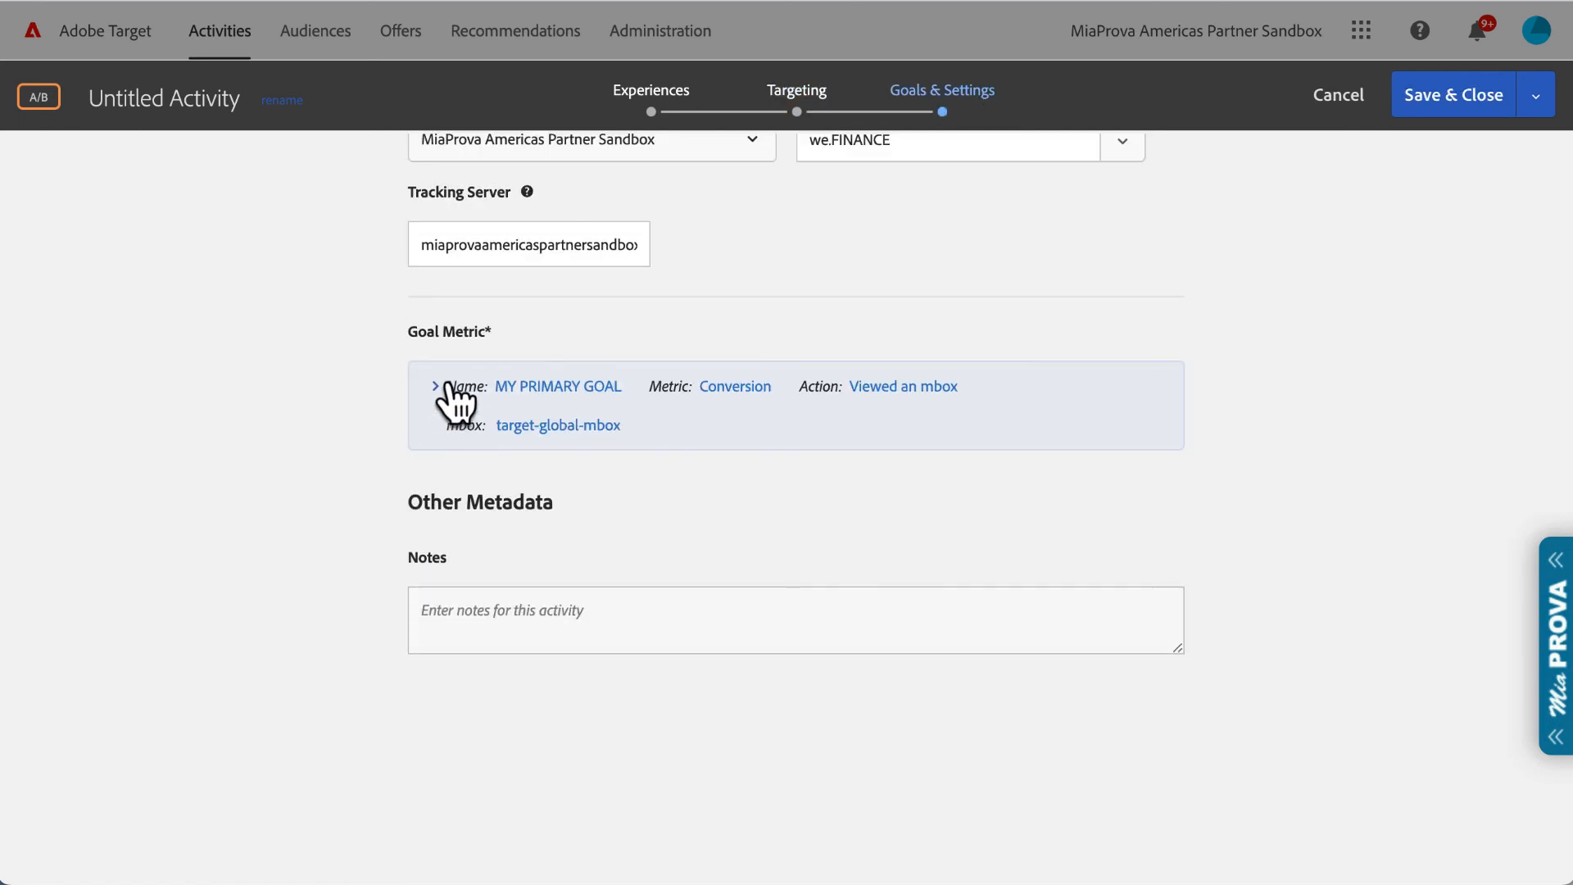
click(434, 387)
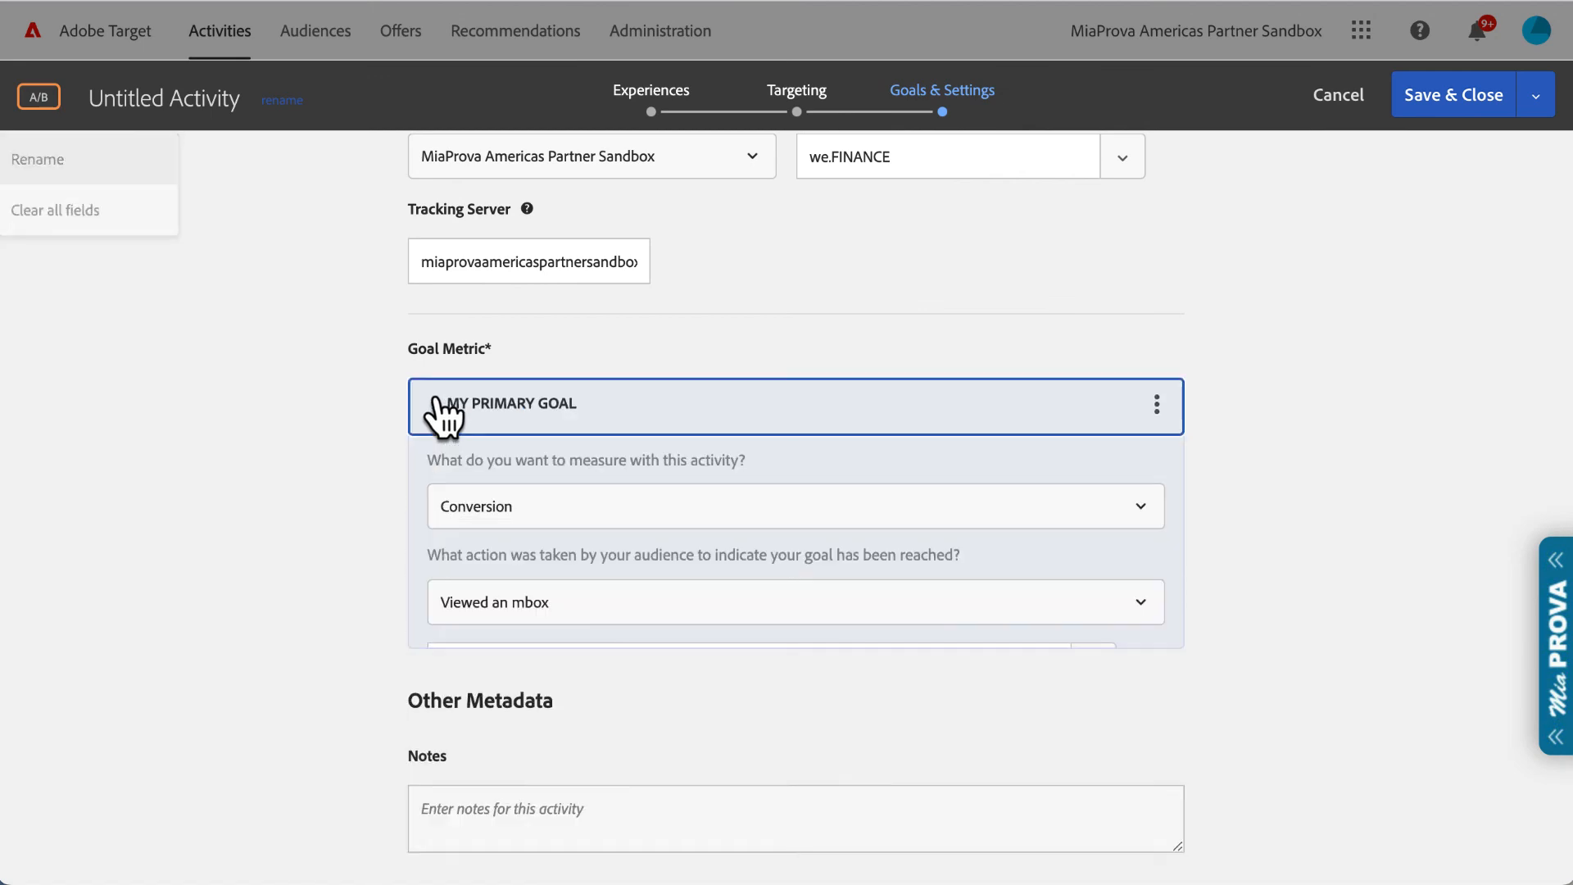